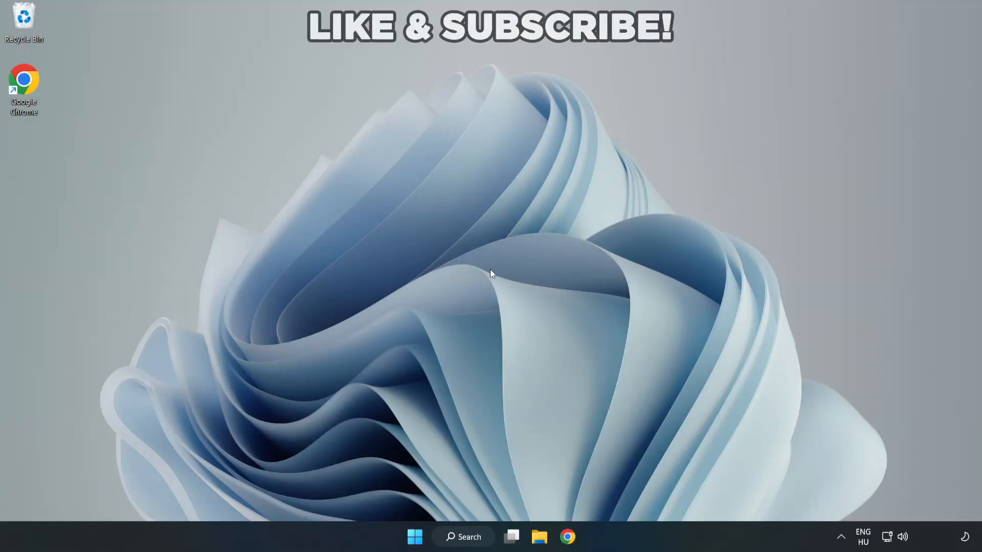
mouse_move(491, 279)
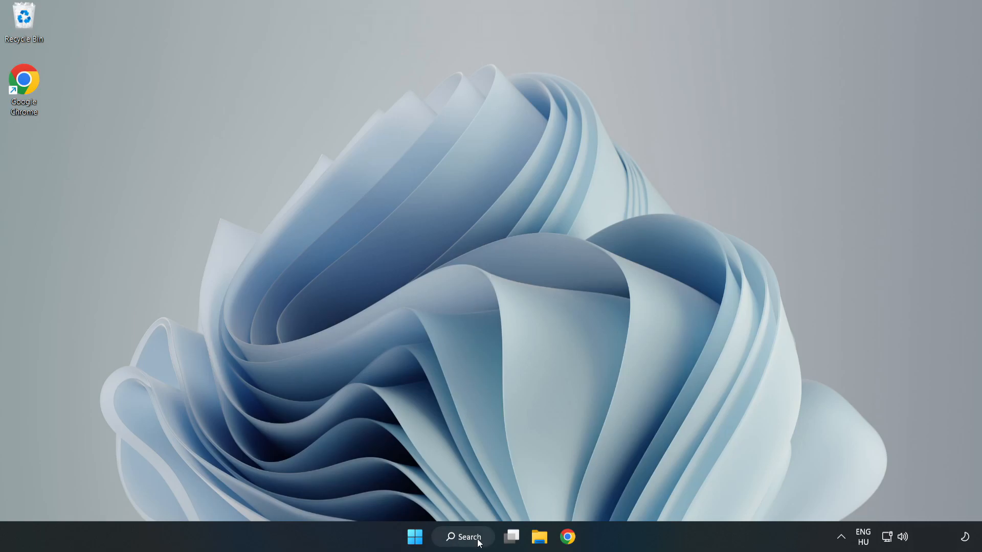
- Search Windows for 'device manager' to bring up Device Manager as the best match
left_click(463, 536)
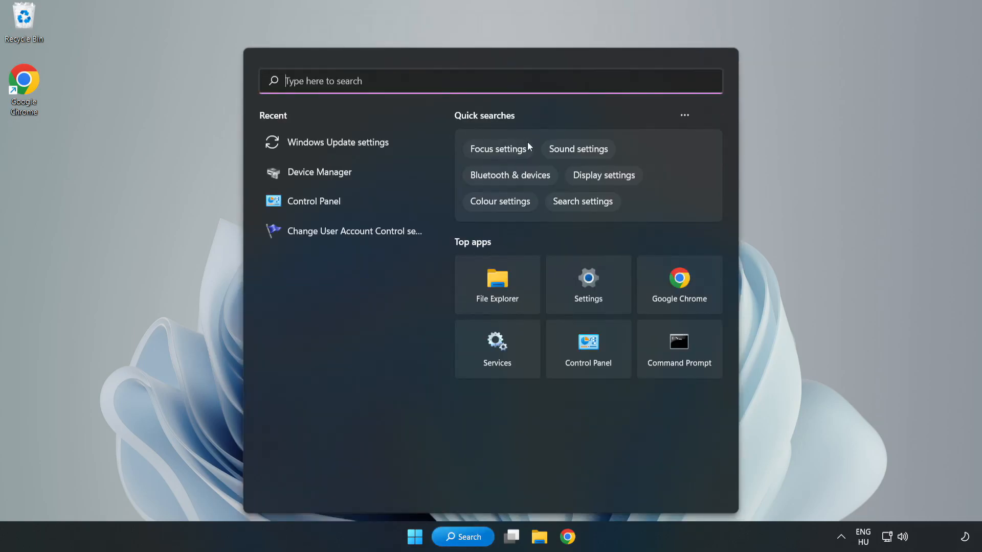
type("device manager")
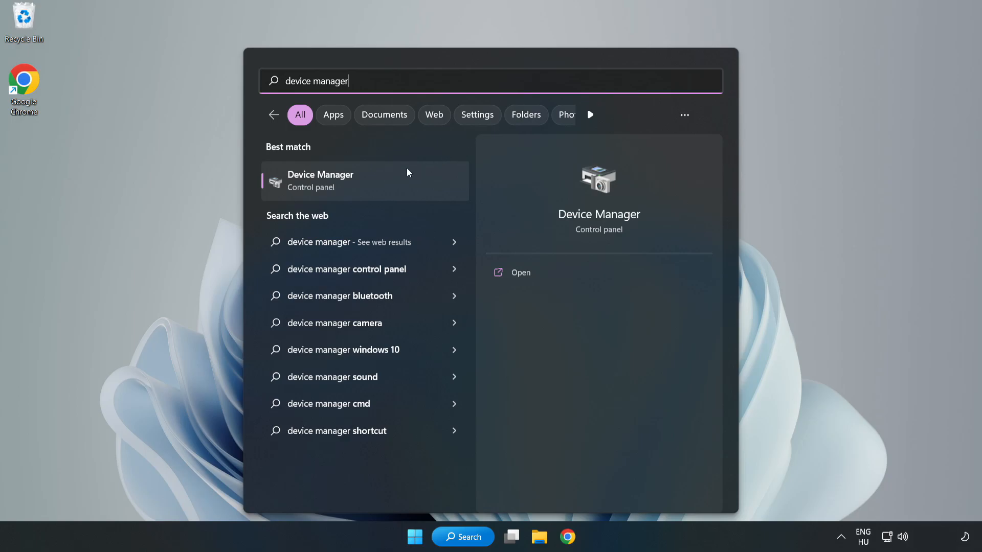
mouse_move(365, 189)
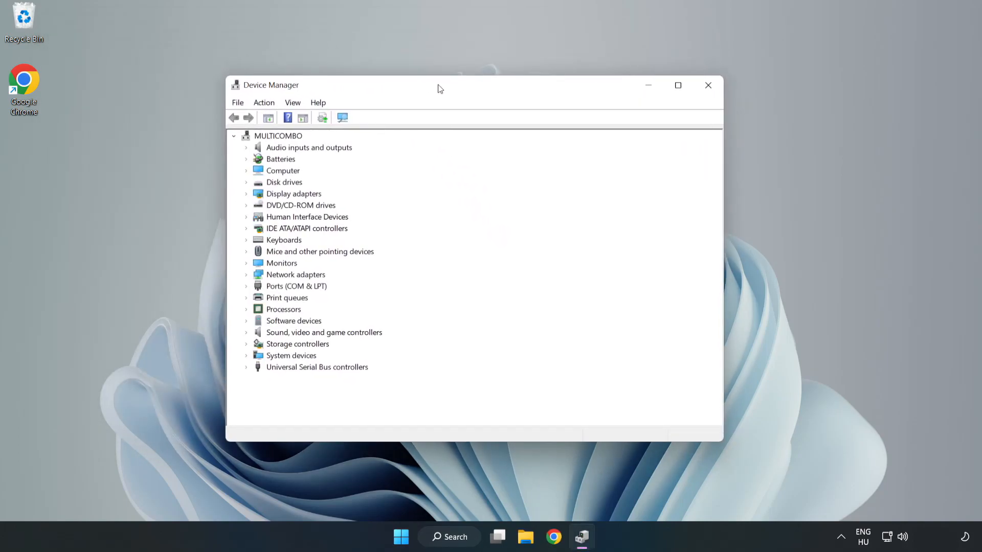
- Expand Display adapters and choose Update driver for the VMware SVGA 3D adapter
left_click(292, 194)
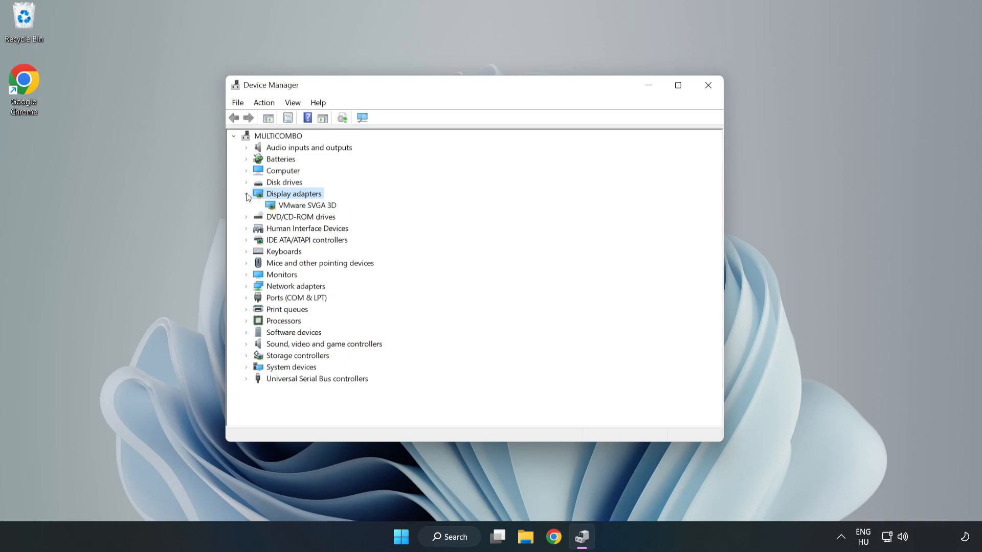
left_click(307, 205)
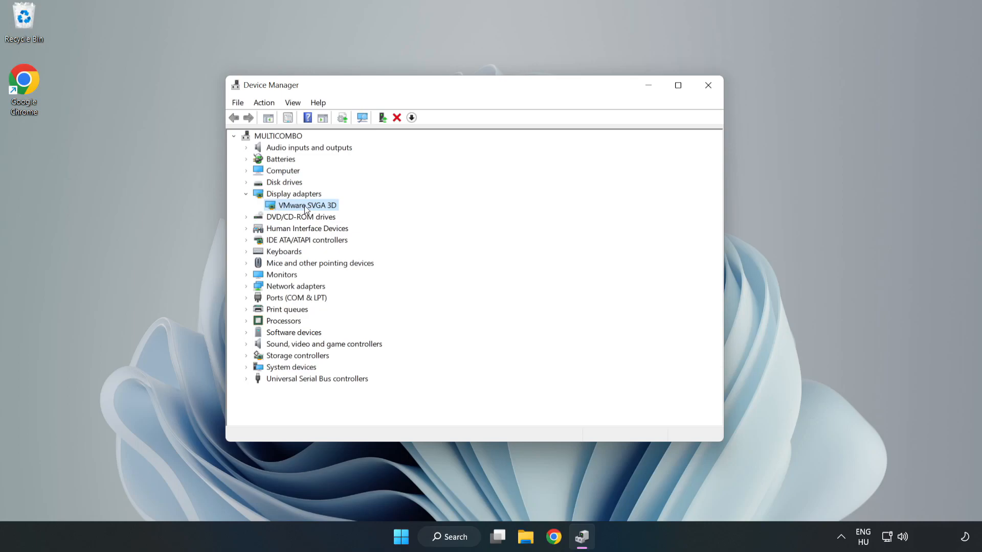
right_click(305, 205)
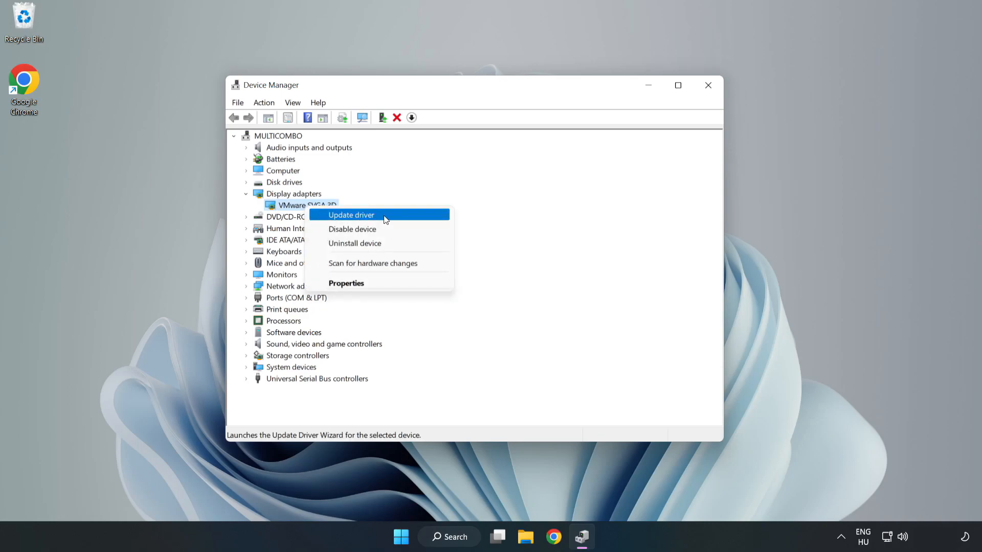
left_click(351, 214)
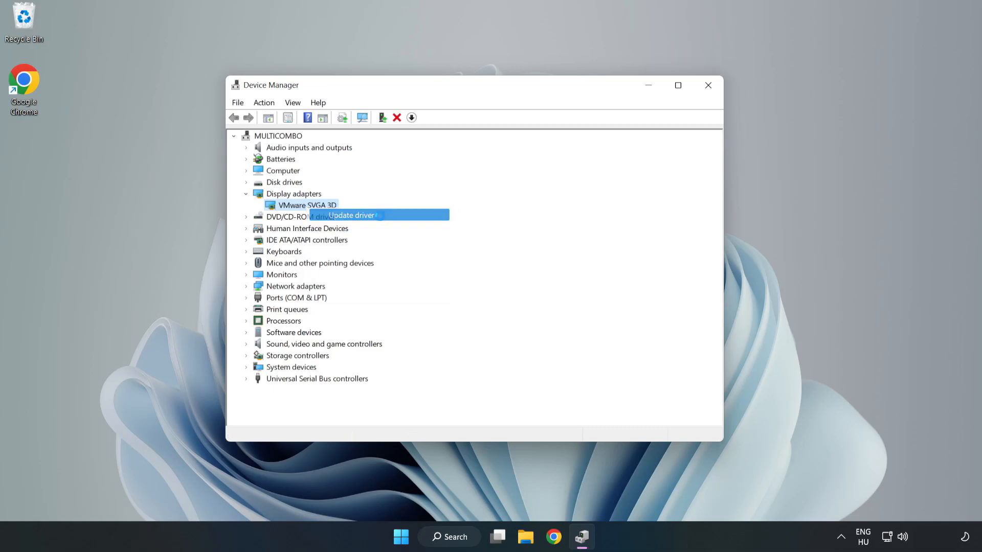
- Search automatically for a VMware SVGA 3D driver, dismiss the 'best installed' result, and close Device Manager
left_click(351, 215)
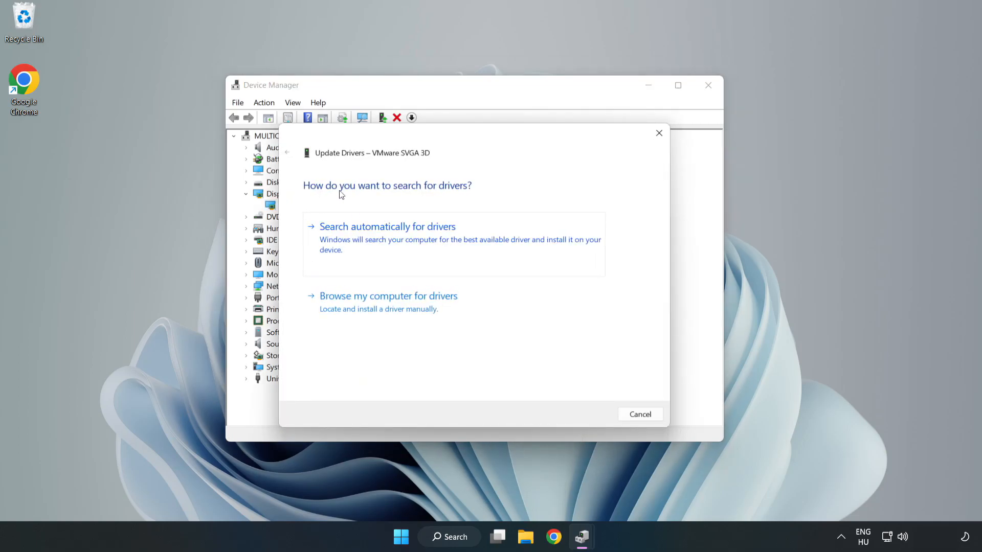
mouse_move(440, 234)
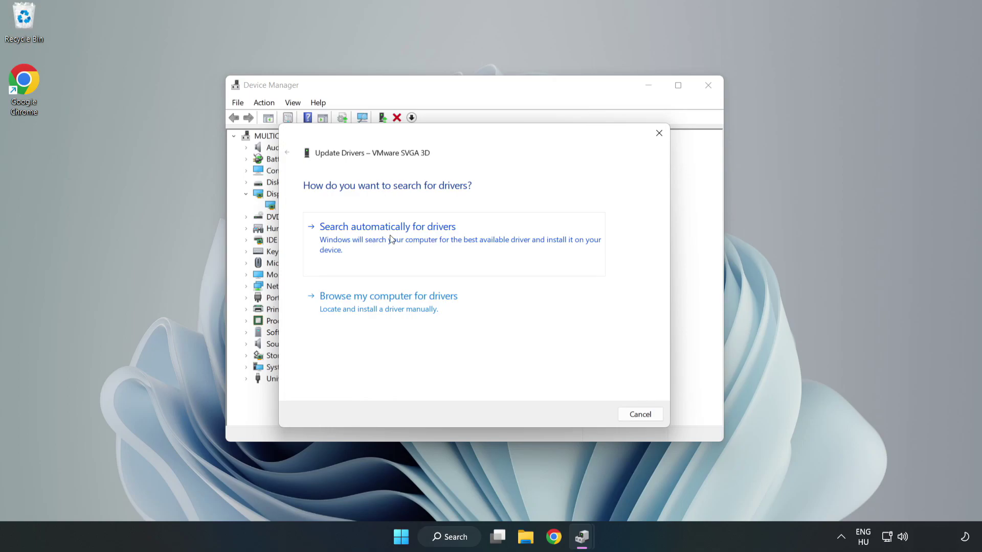
left_click(387, 226)
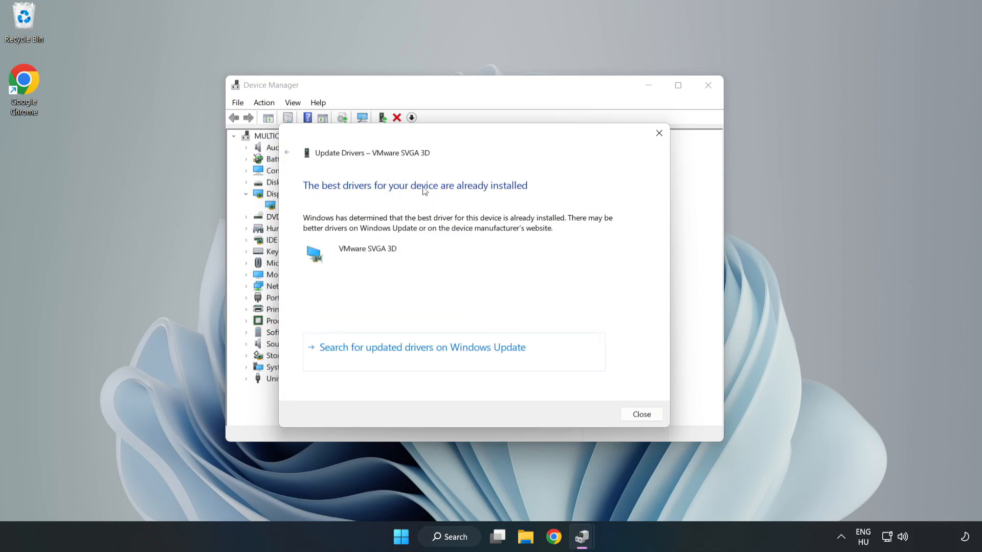
mouse_move(641, 415)
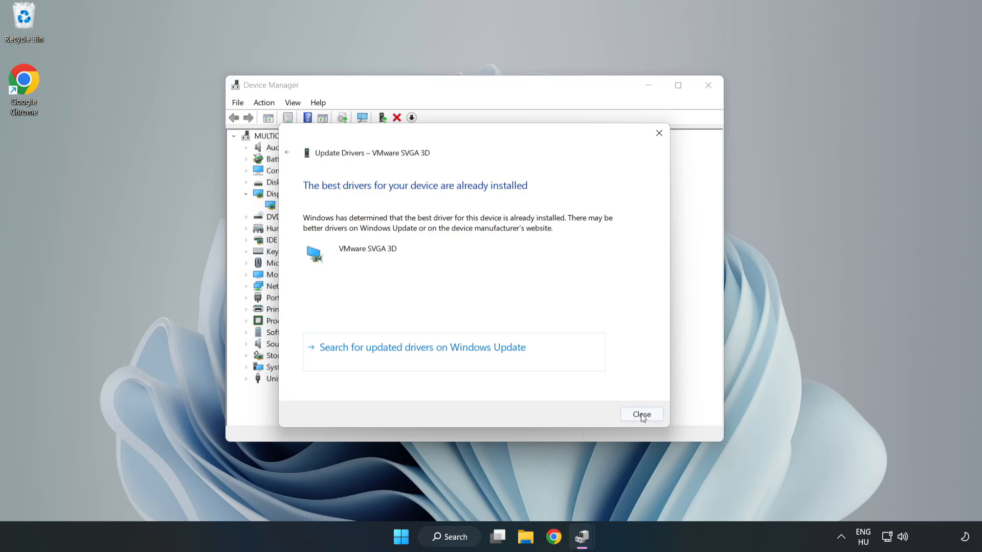
left_click(641, 415)
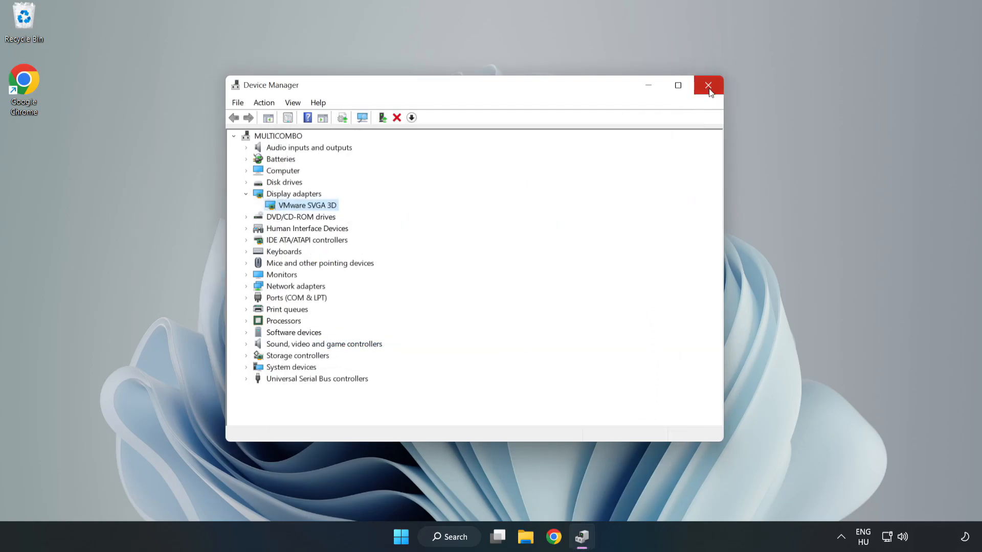
left_click(709, 85)
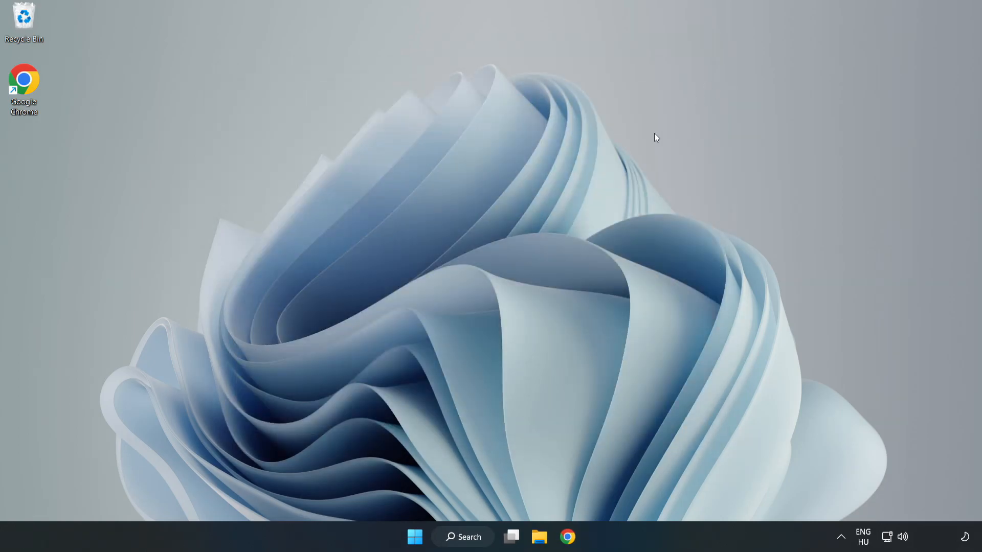
- Search Windows for 'updates' and launch Windows Update settings
left_click(463, 536)
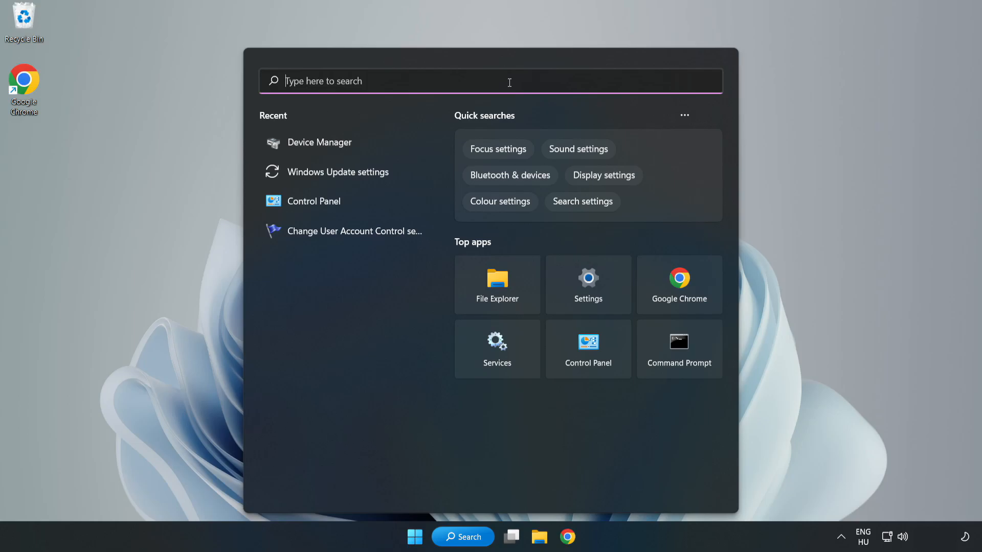
type("updates")
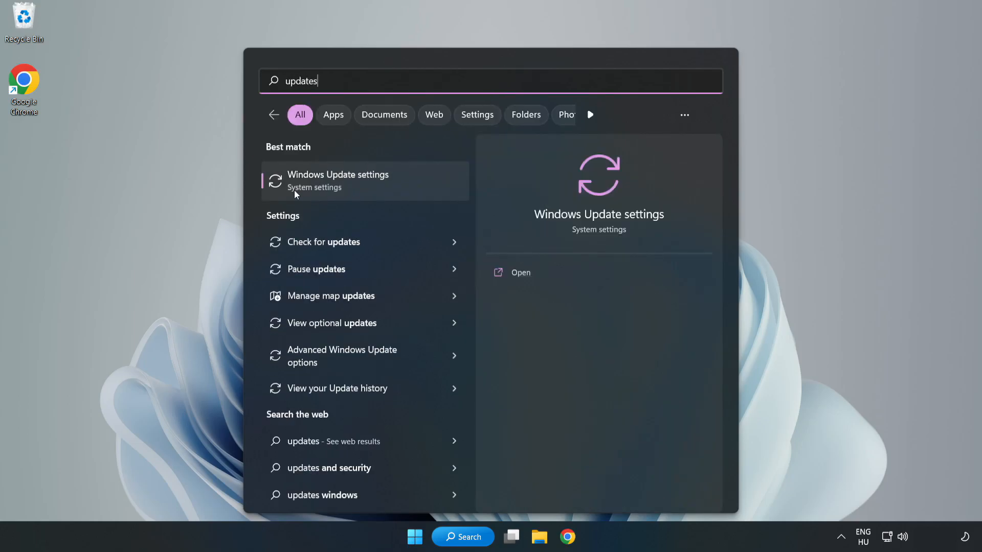
left_click(521, 272)
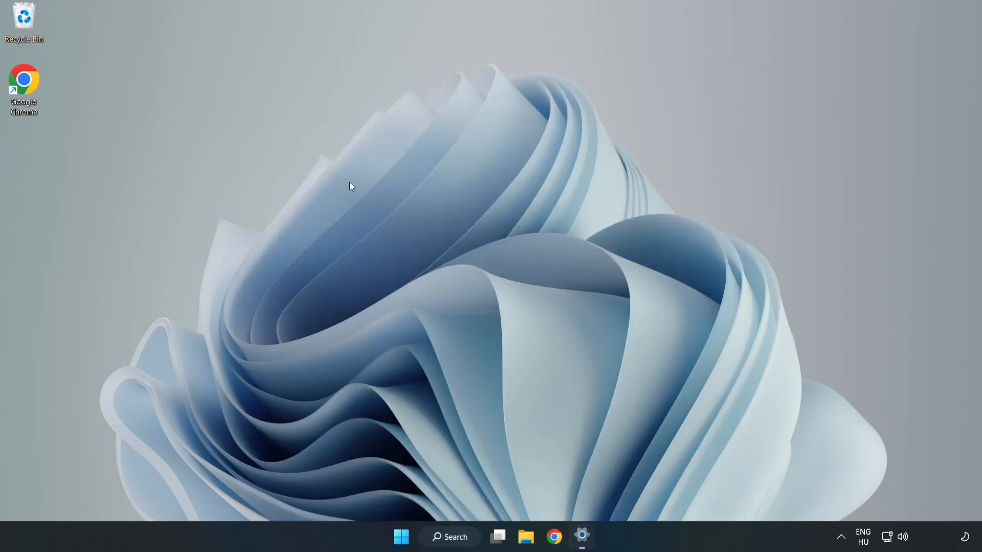
- Check for Windows updates, see 'You're up to date', and close Settings
left_click(582, 536)
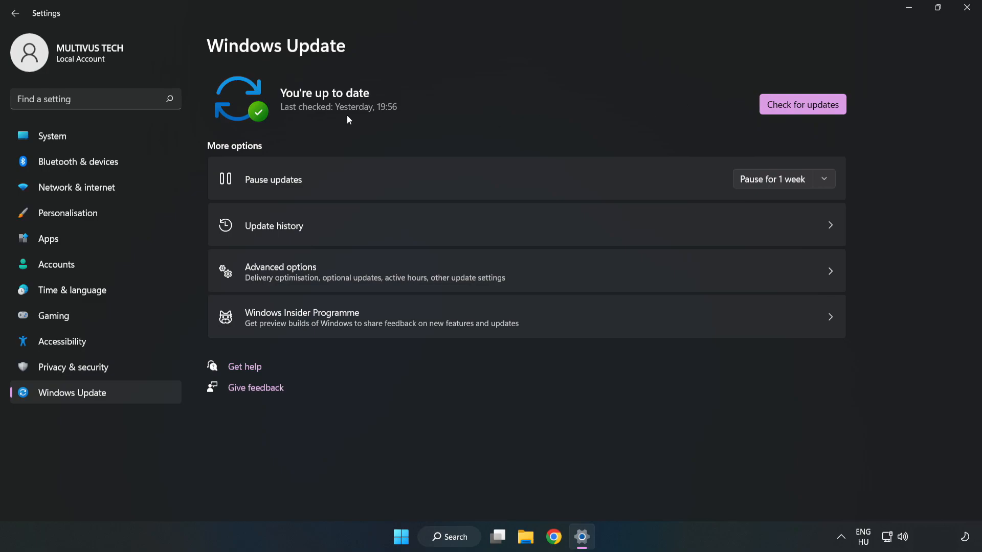
left_click(802, 104)
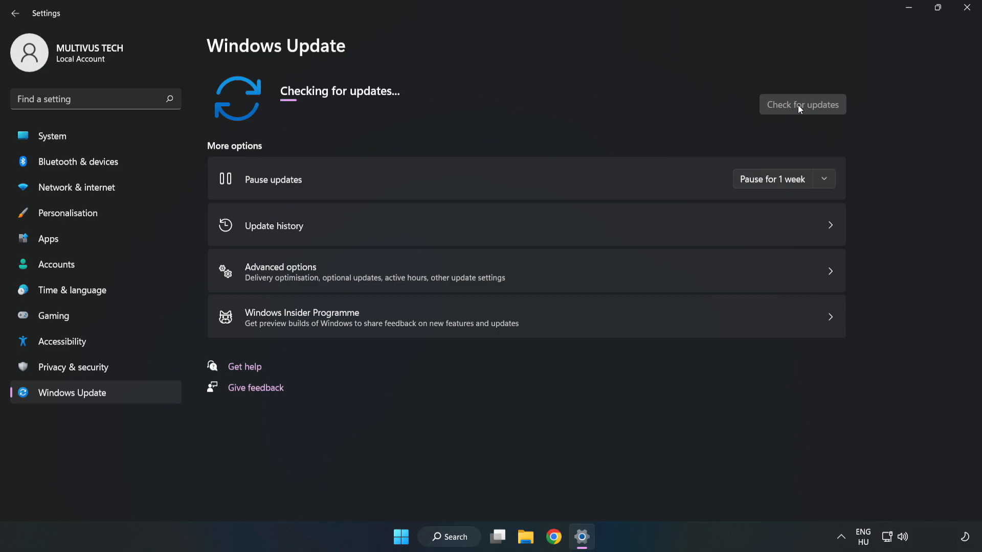
left_click(802, 104)
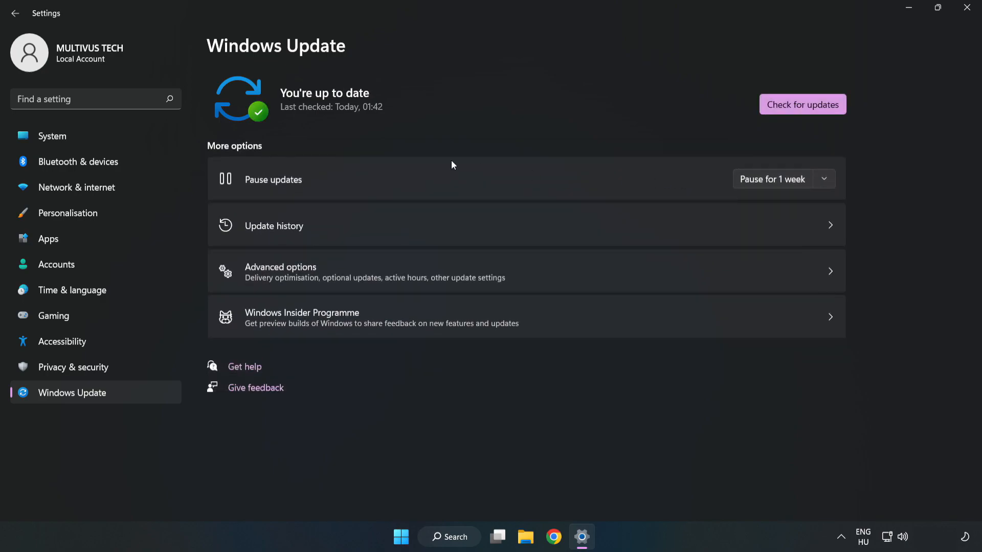
mouse_move(968, 9)
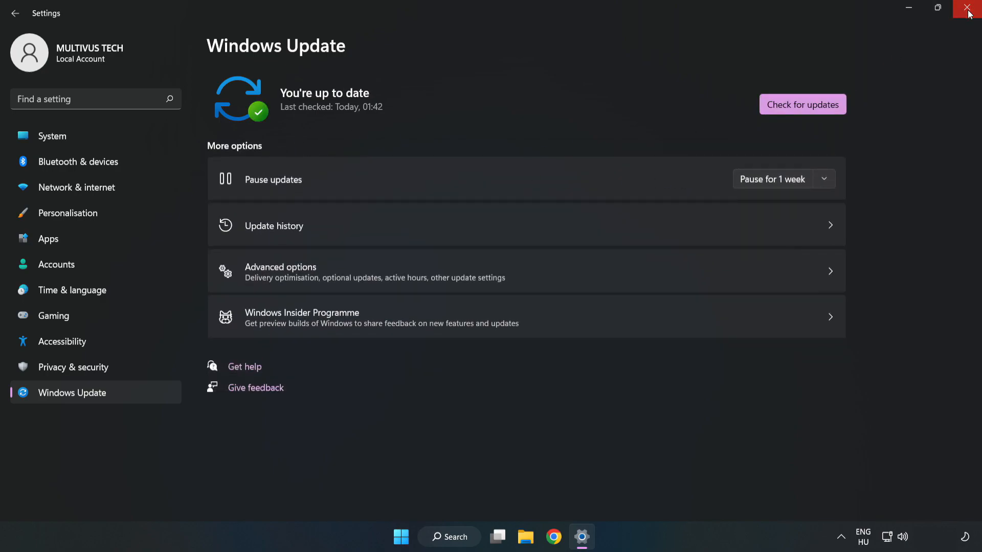
left_click(970, 11)
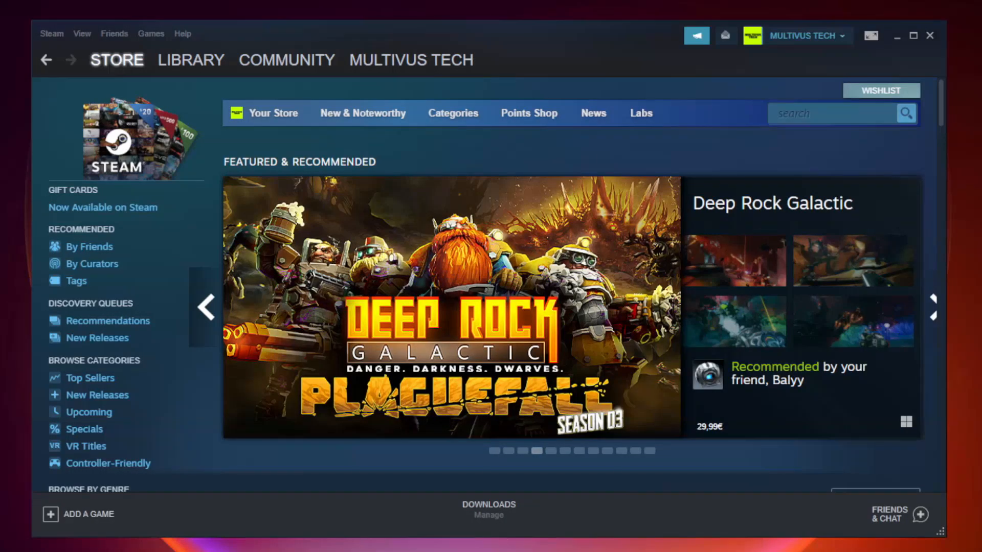
- Switch Steam to the Library and right-click the non-working favourite game
left_click(190, 59)
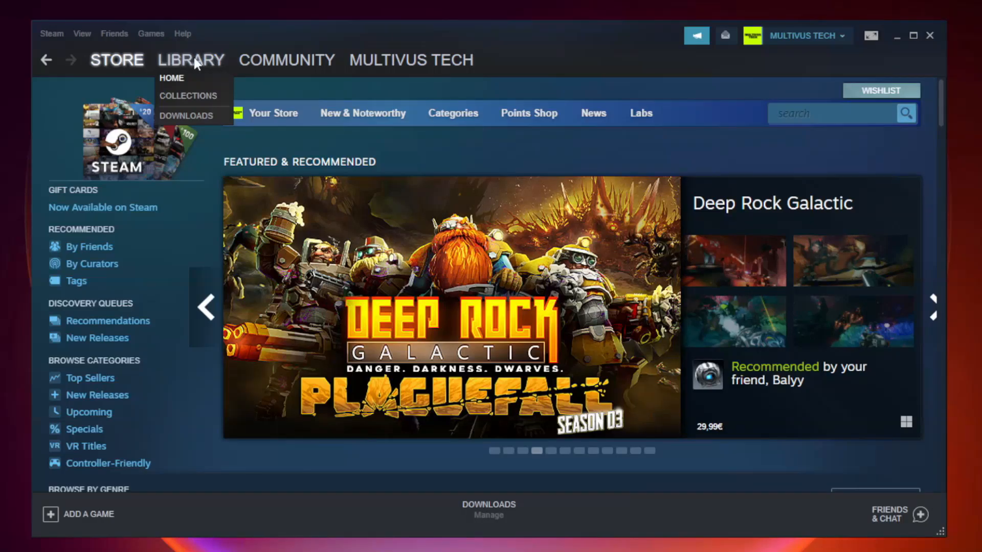
left_click(172, 77)
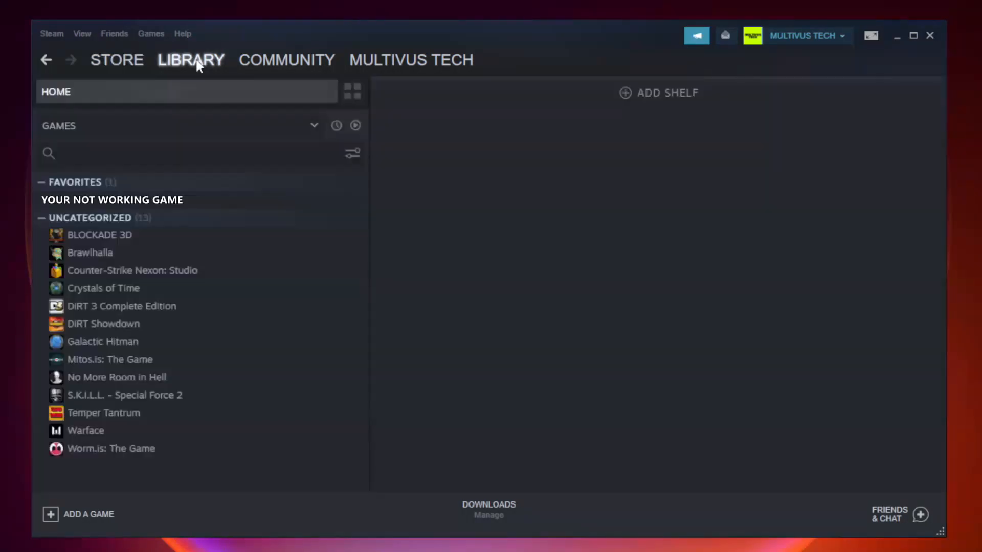
mouse_move(199, 175)
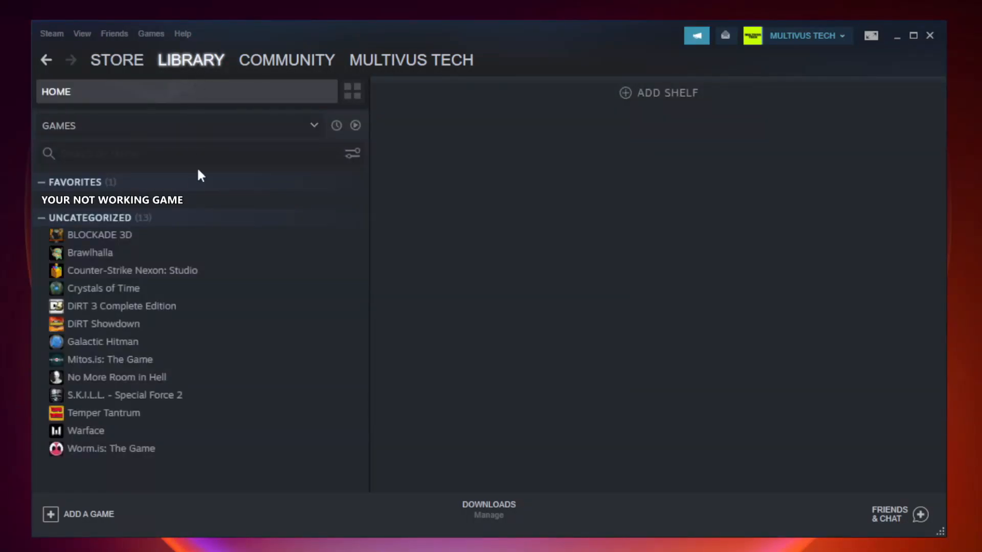
mouse_move(241, 204)
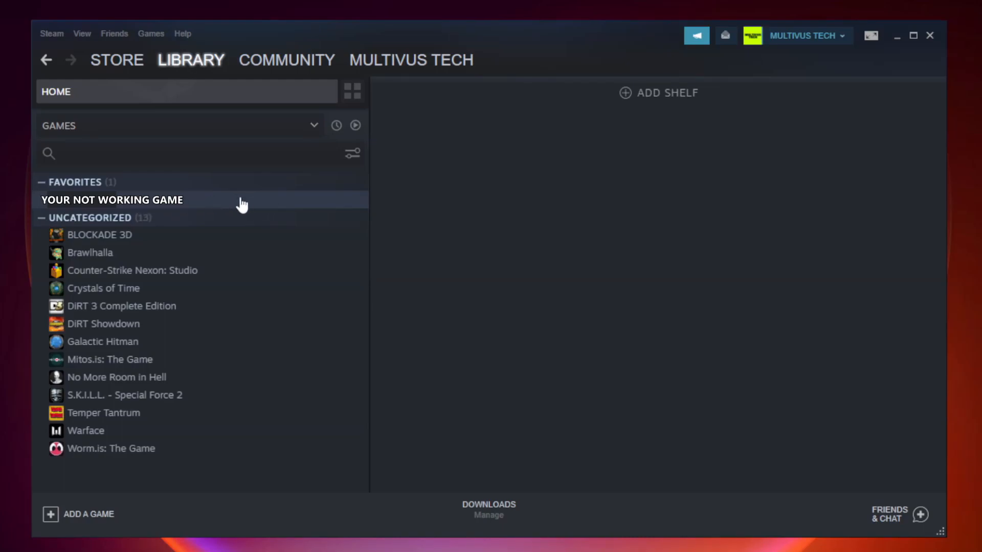
right_click(112, 200)
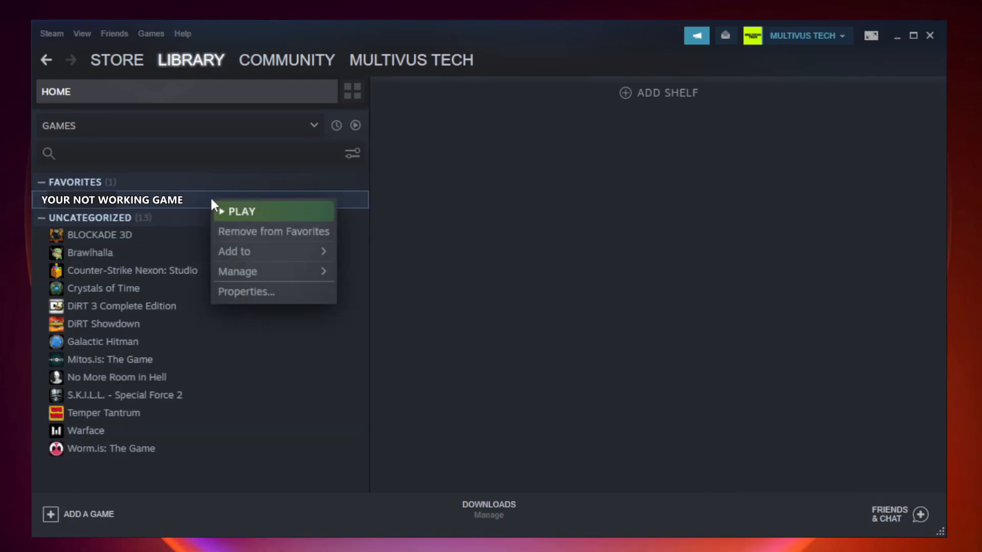
mouse_move(263, 292)
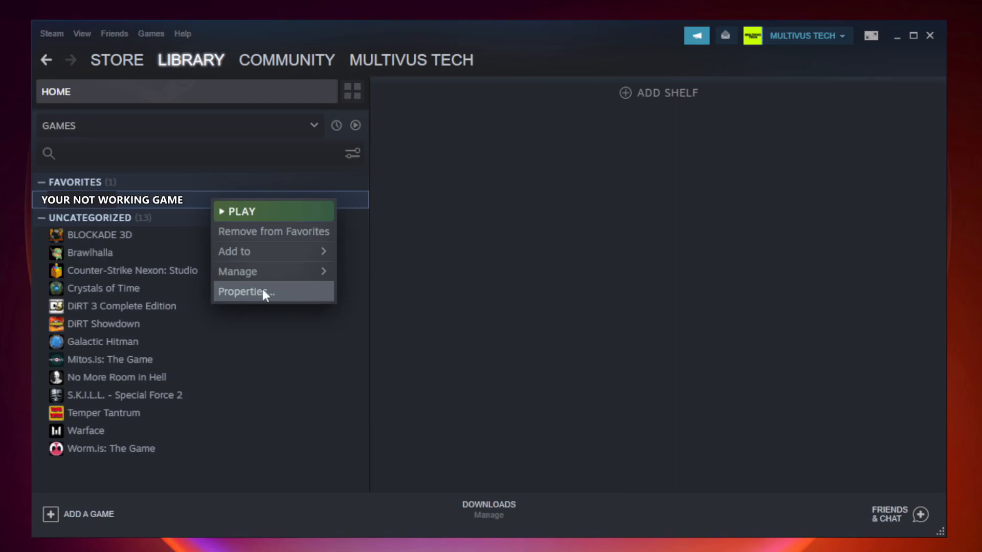
- Verify Unturned's local files from its Properties, validating all 9192 files
left_click(245, 291)
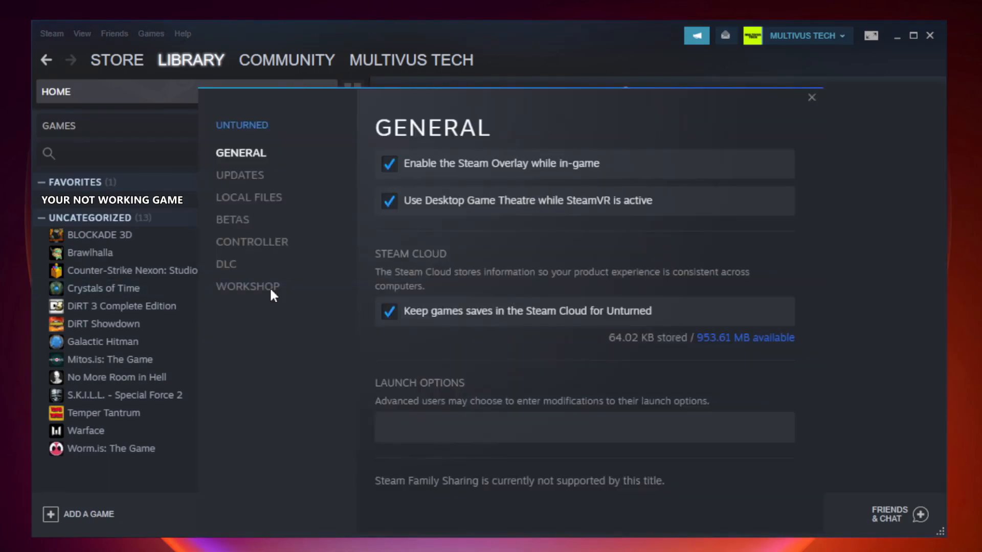
mouse_move(248, 287)
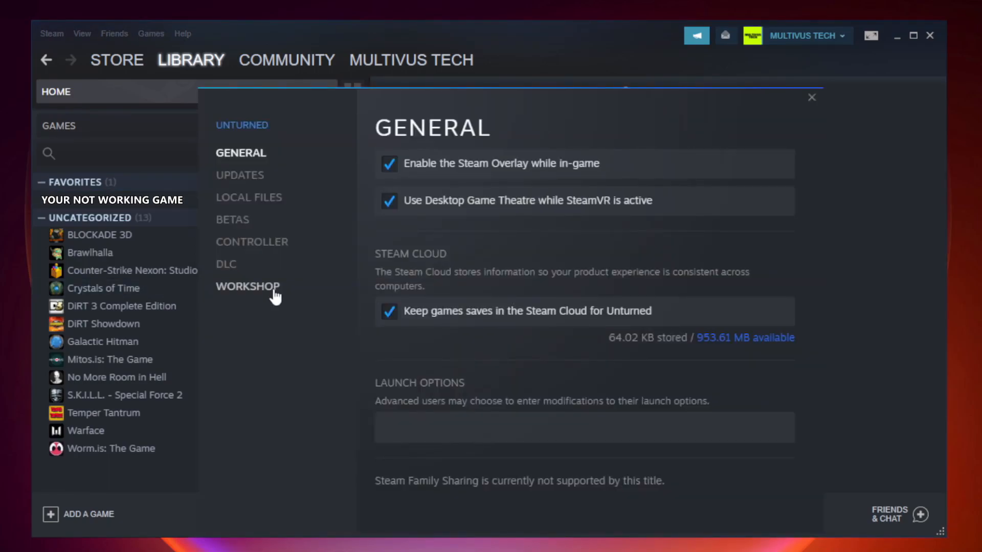
mouse_move(261, 212)
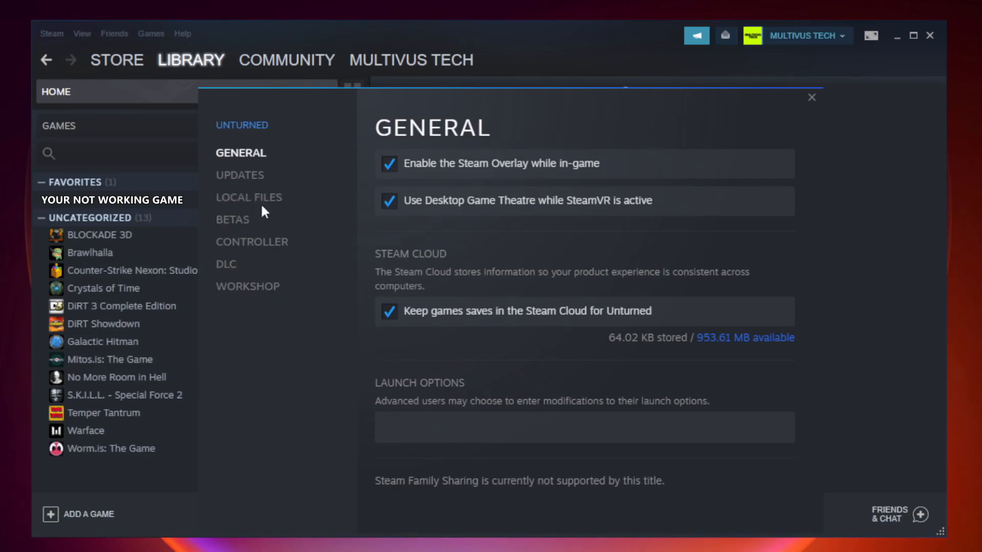
mouse_move(249, 197)
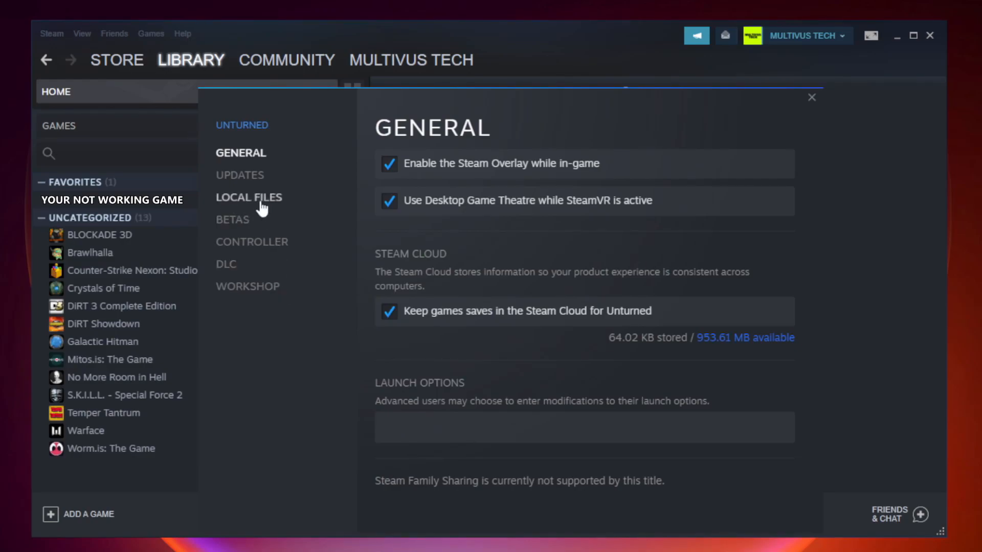
left_click(248, 197)
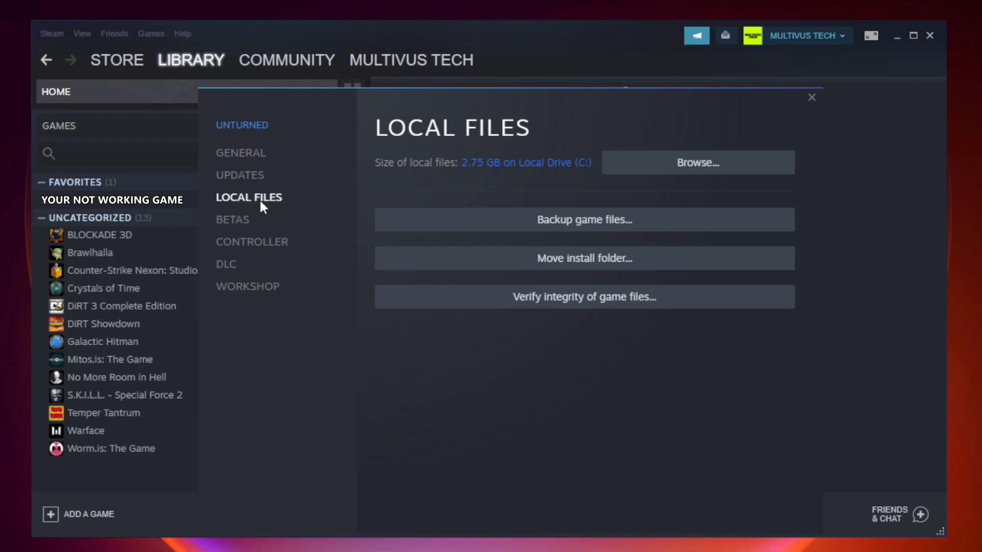
mouse_move(663, 306)
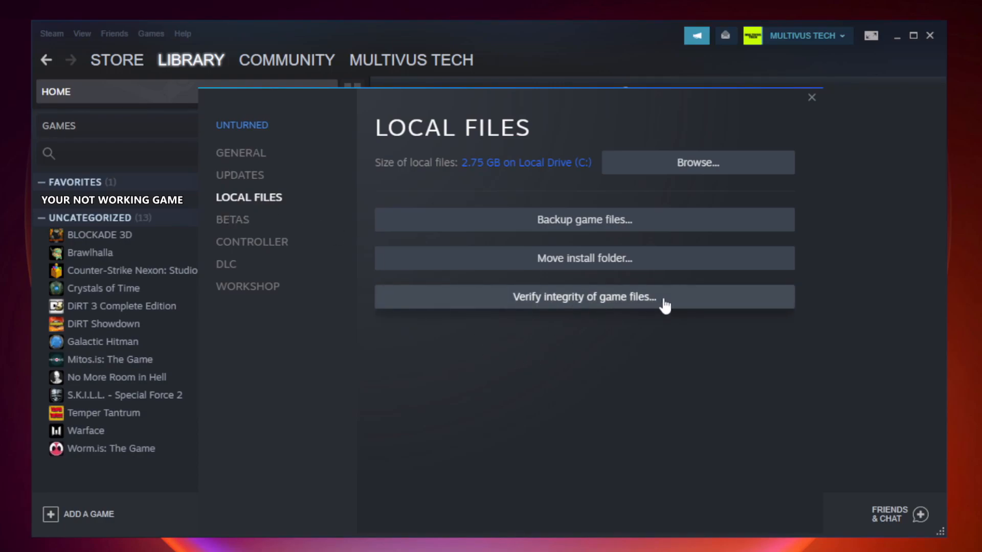
mouse_move(593, 309)
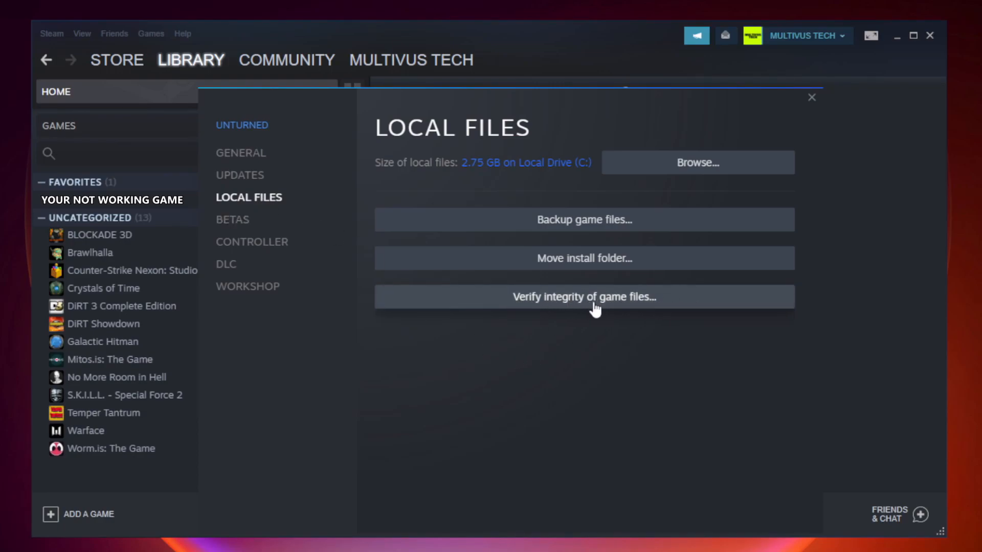
left_click(583, 296)
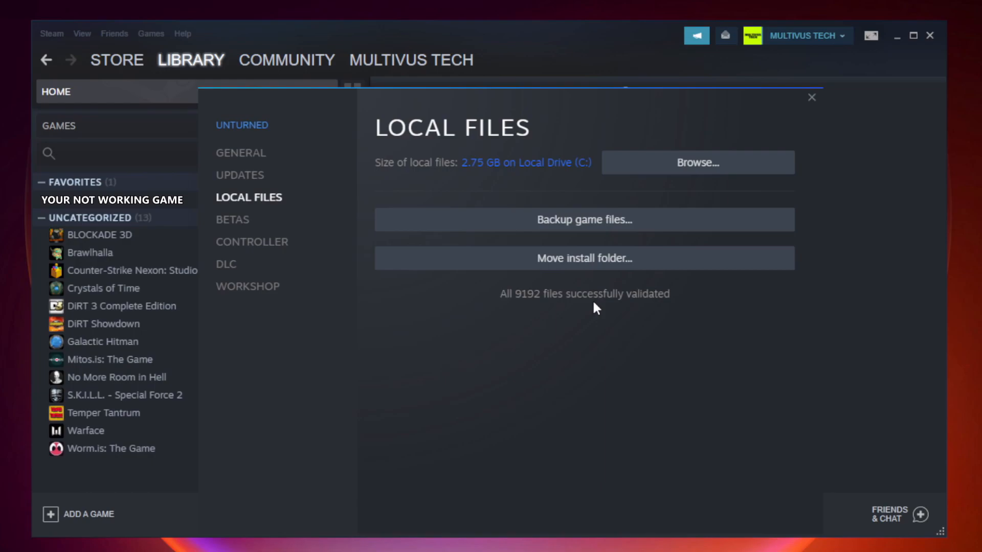
mouse_move(651, 315)
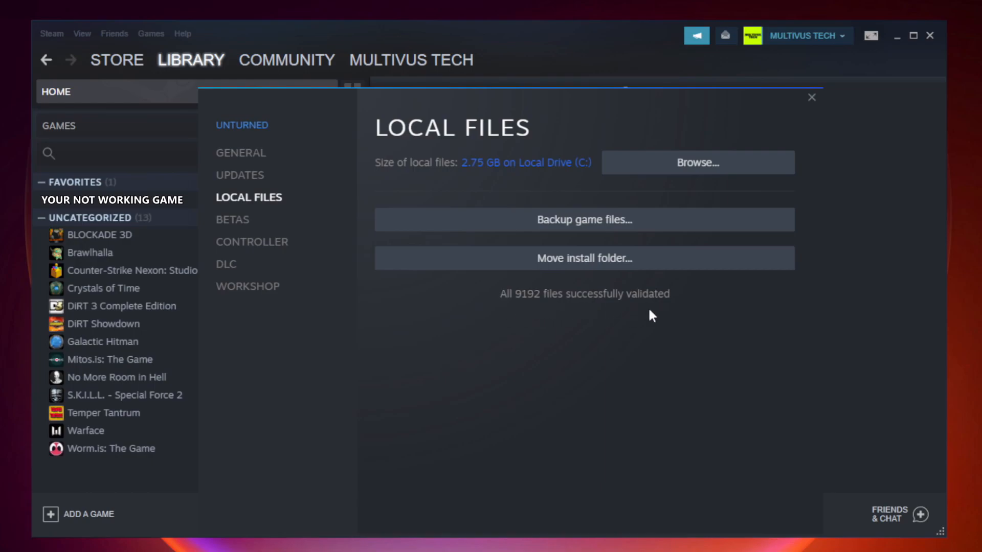
mouse_move(701, 175)
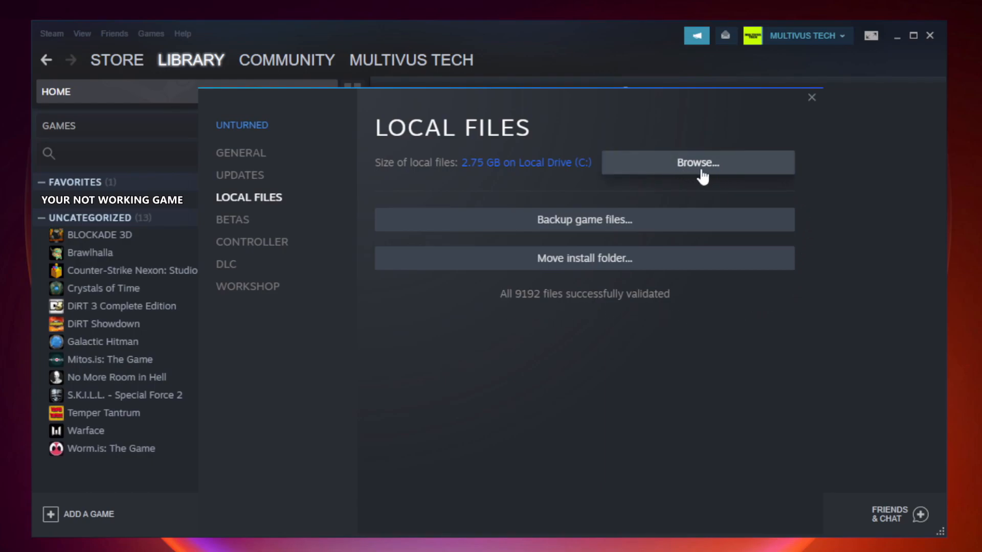
- Browse to the game's install folder and bring up the game shortcut's context menu
left_click(697, 162)
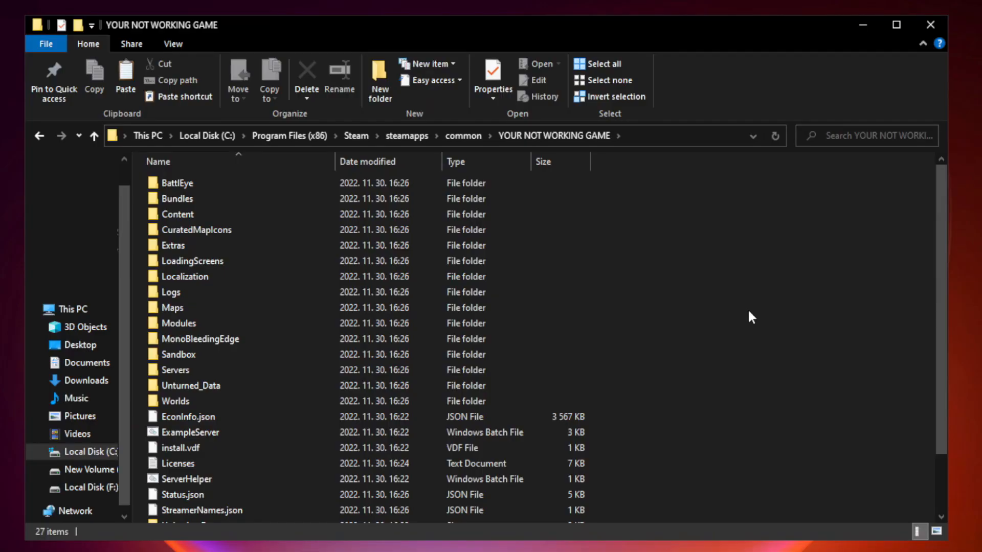
scroll("down", 3)
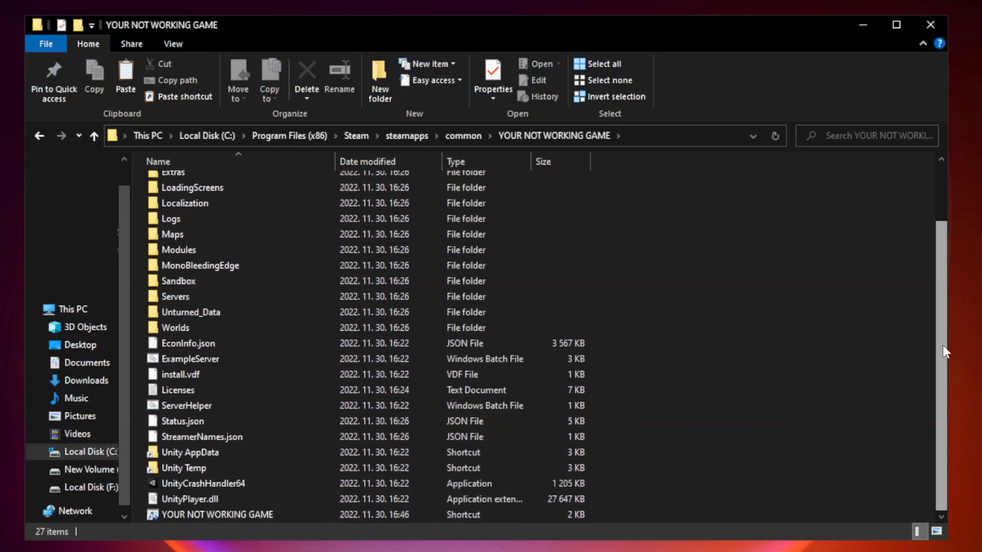
left_click(210, 514)
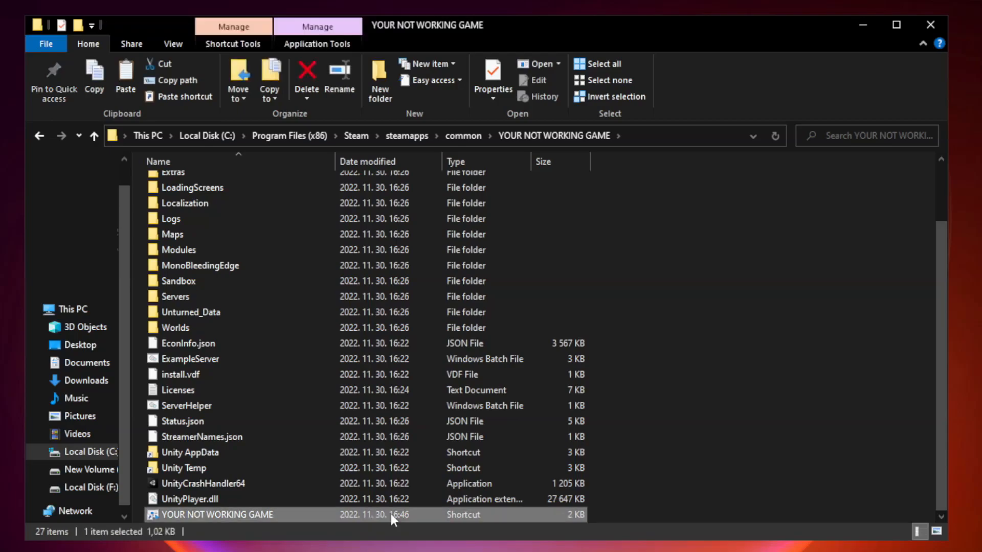
mouse_move(334, 519)
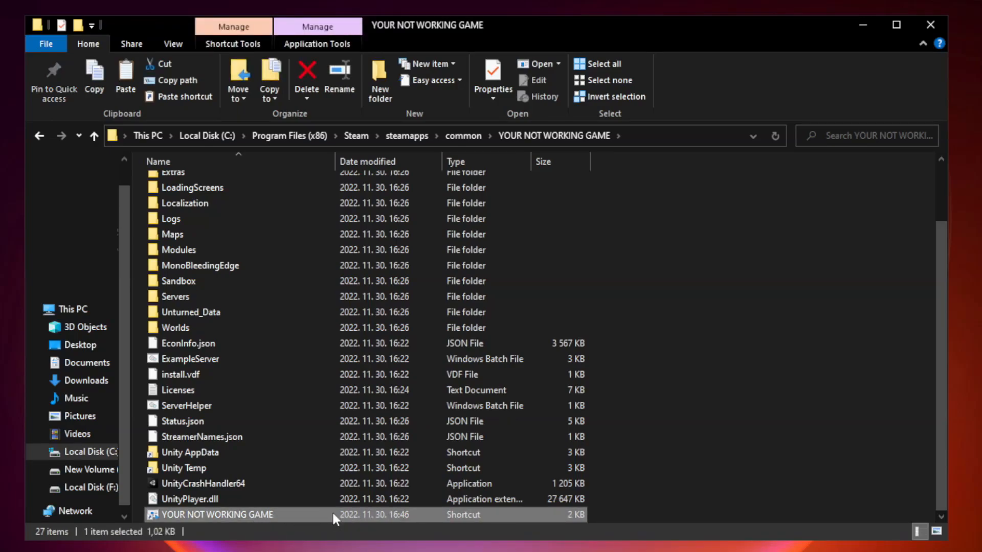
right_click(227, 514)
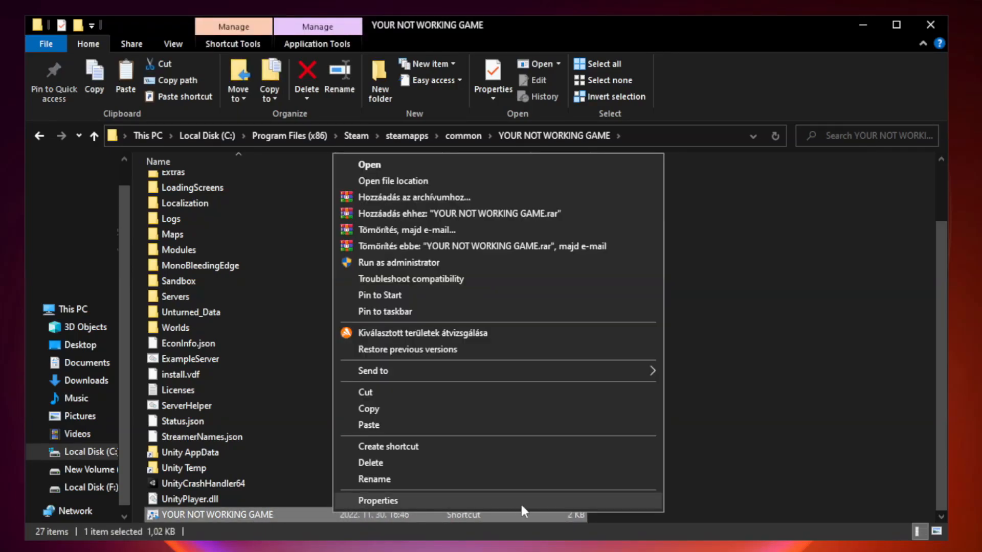
- Apply Windows 8 compatibility mode, run as administrator and no fullscreen optimizations to the shortcut; close Explorer
left_click(376, 500)
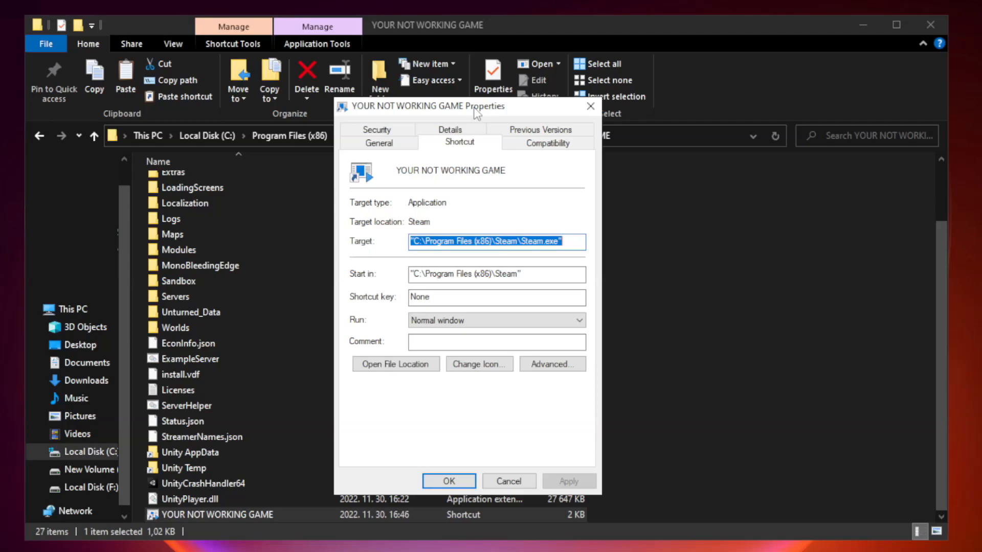
mouse_move(556, 148)
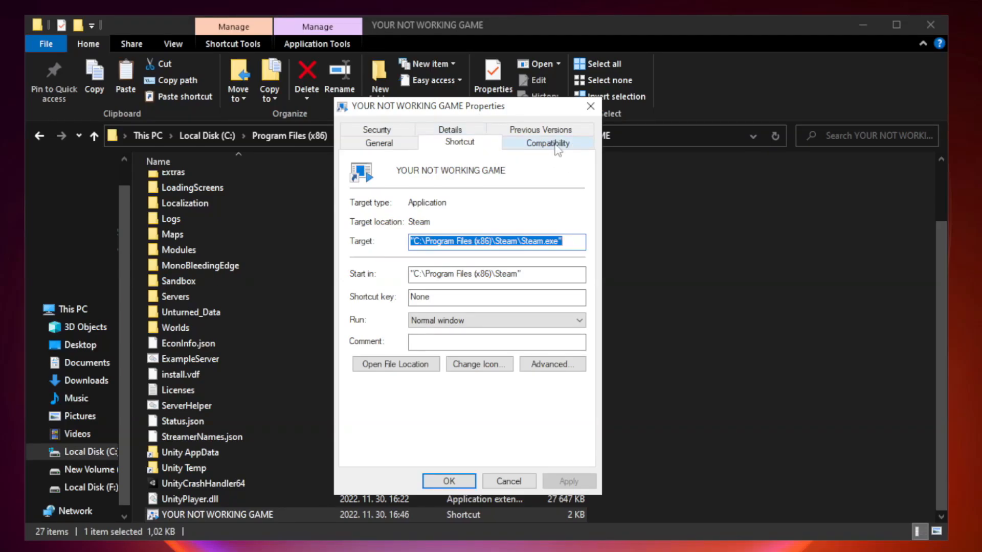
left_click(547, 142)
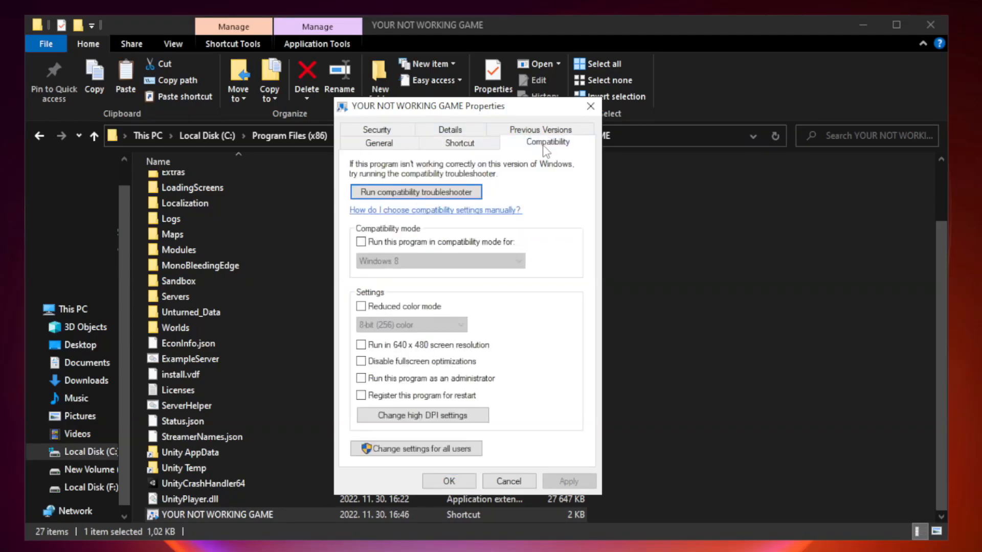
mouse_move(519, 243)
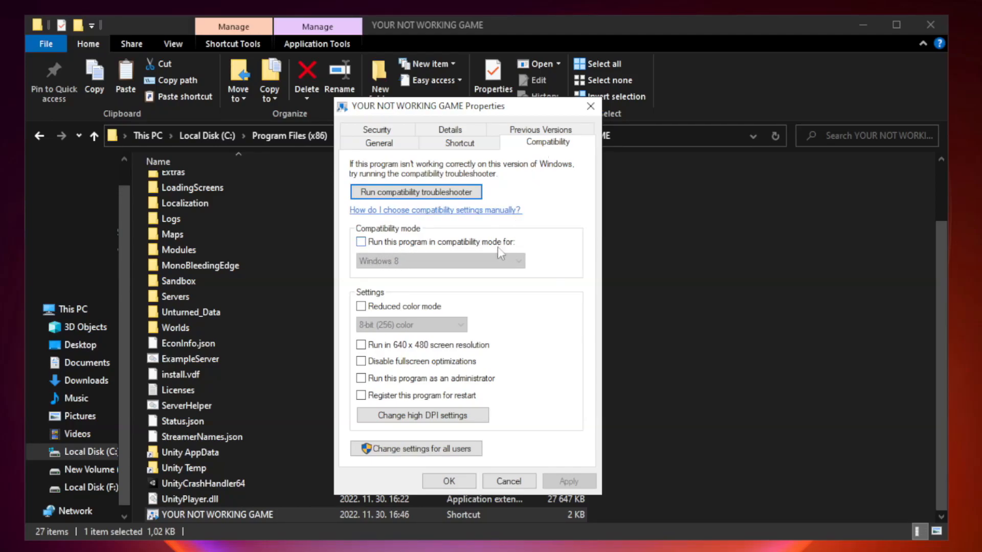
left_click(362, 242)
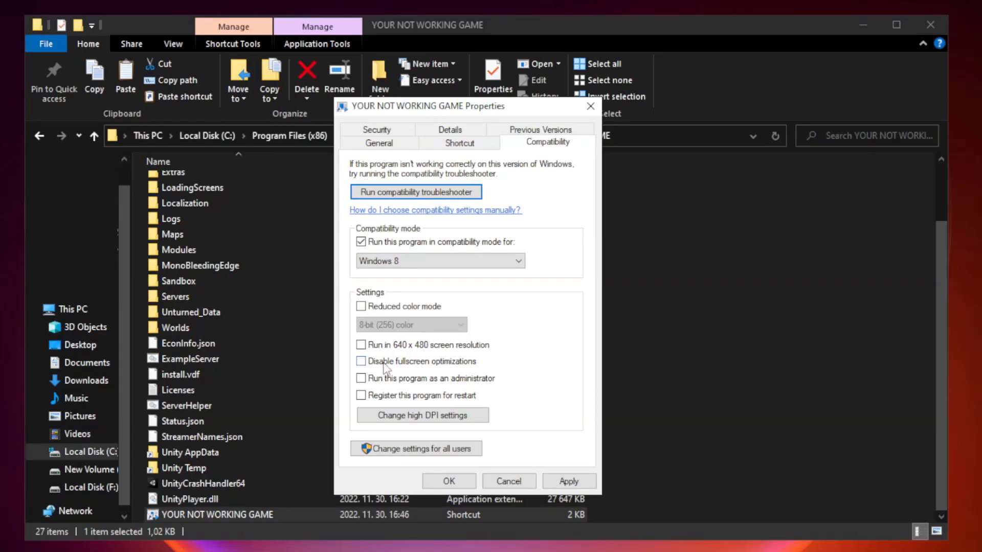
left_click(361, 362)
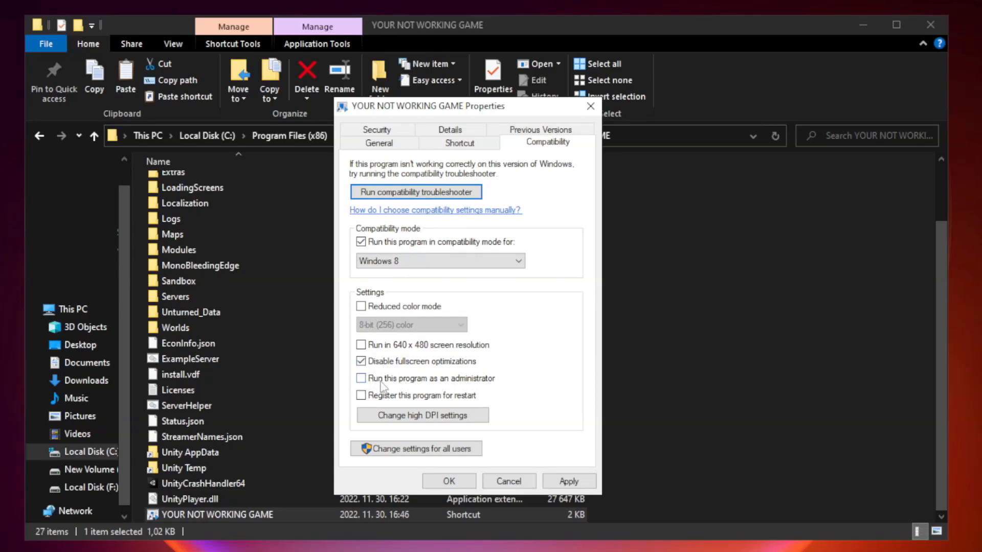
left_click(361, 378)
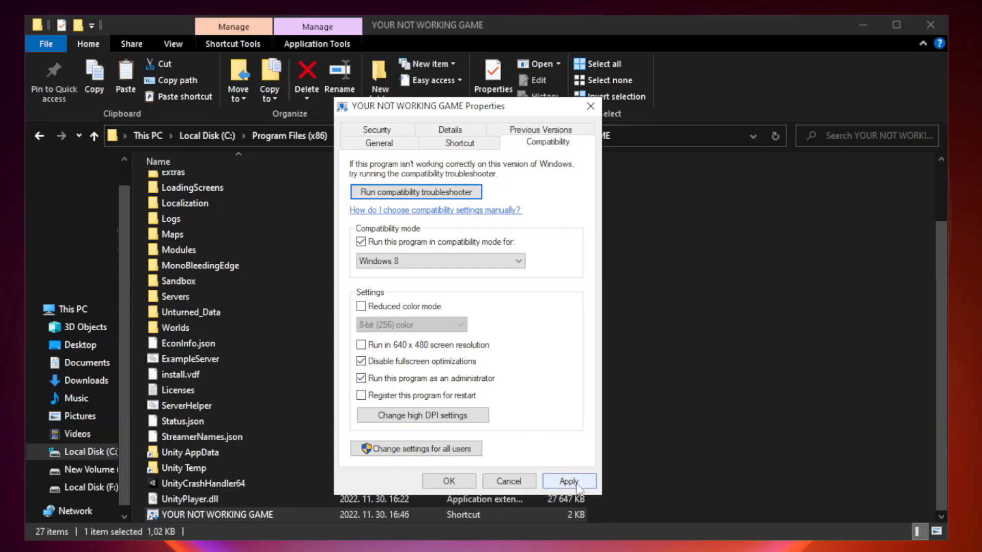
left_click(569, 481)
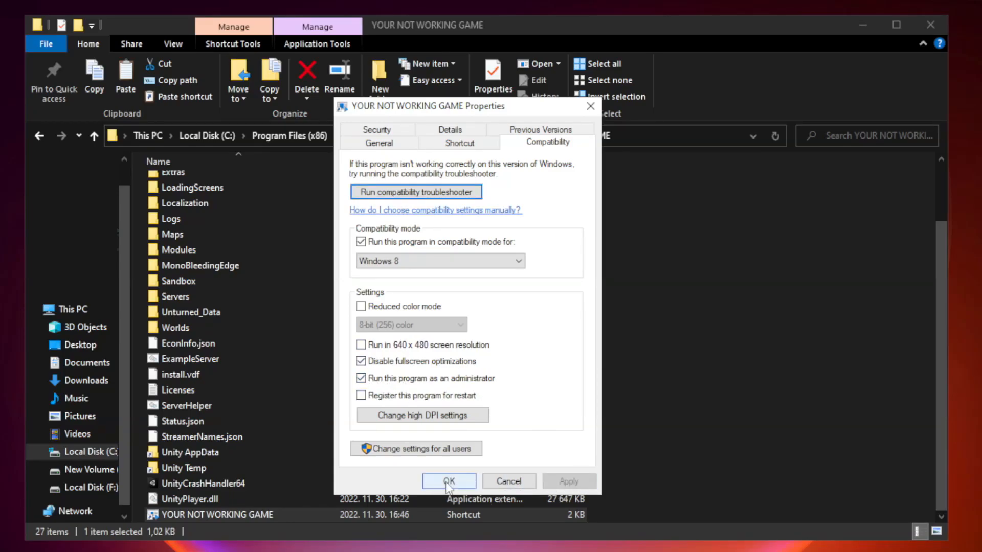
left_click(448, 481)
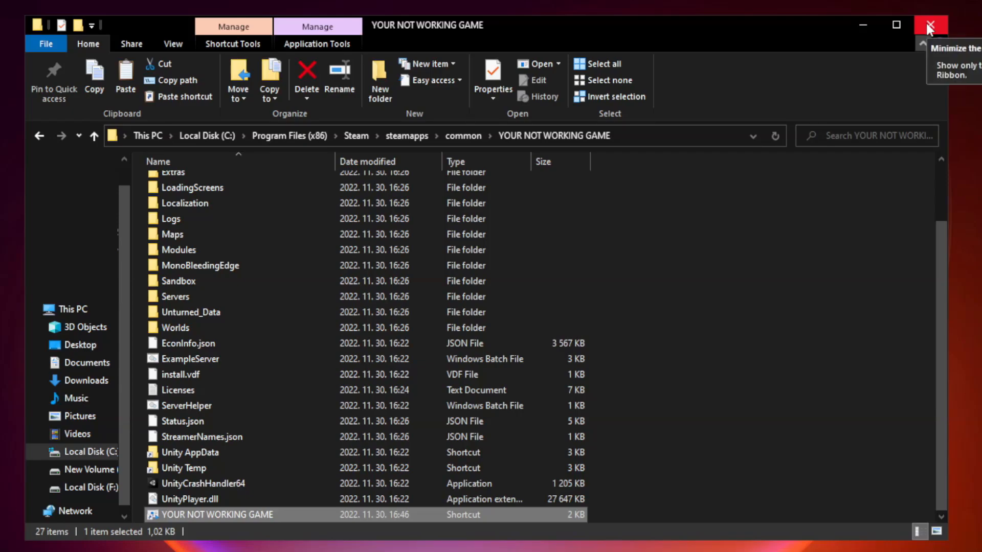
mouse_move(928, 27)
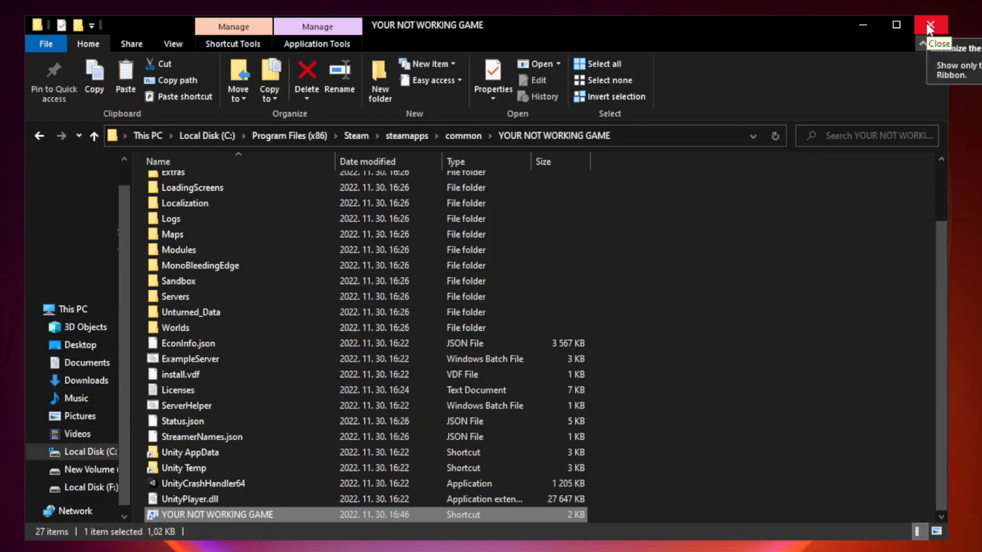
left_click(931, 25)
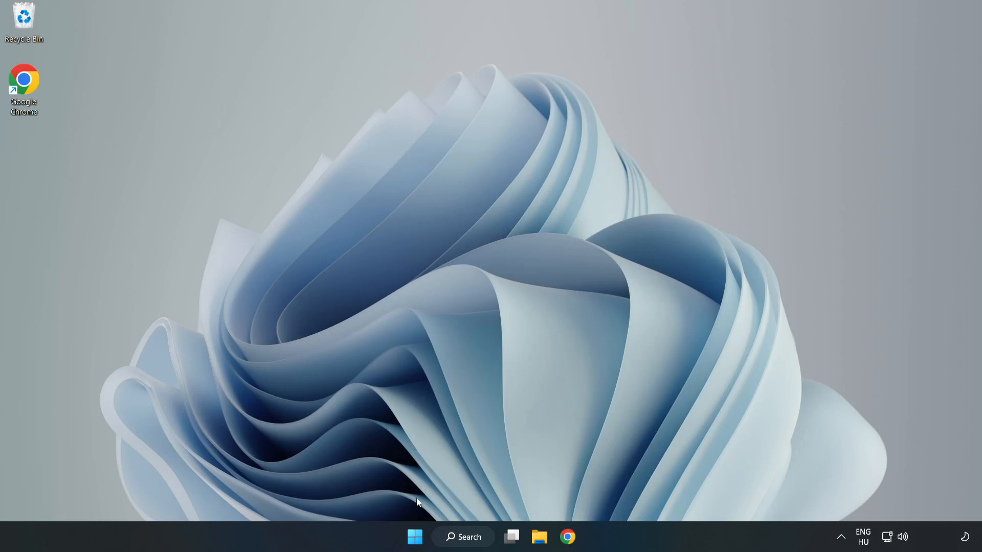
mouse_move(415, 536)
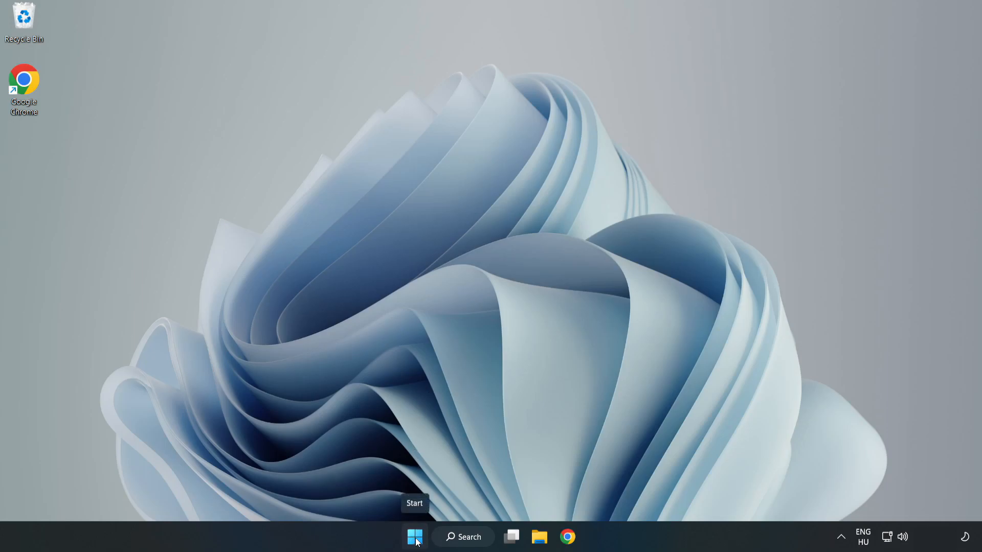
- In Task Manager, disable Cortana, Microsoft Edge, Microsoft Teams and Phone Link at startup, then close it
right_click(415, 537)
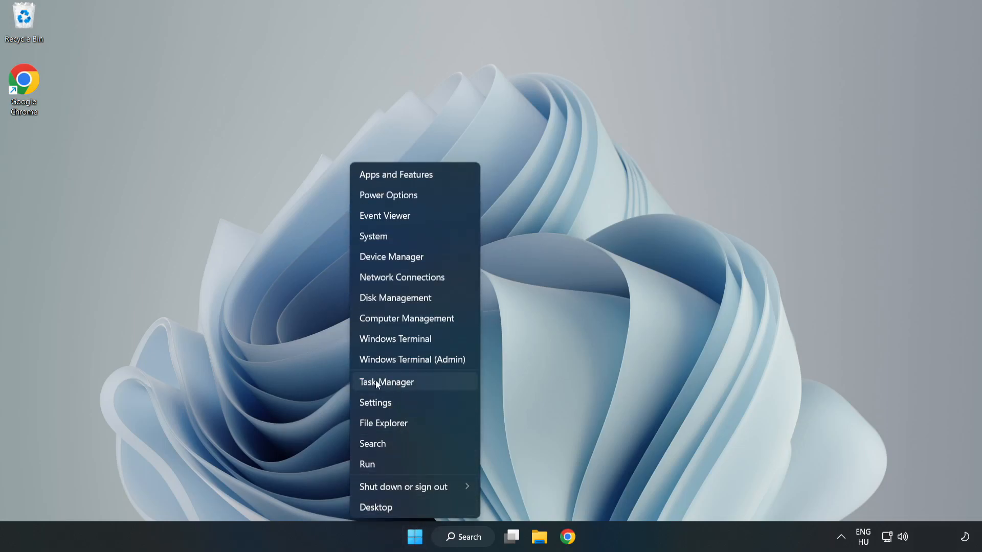
left_click(386, 382)
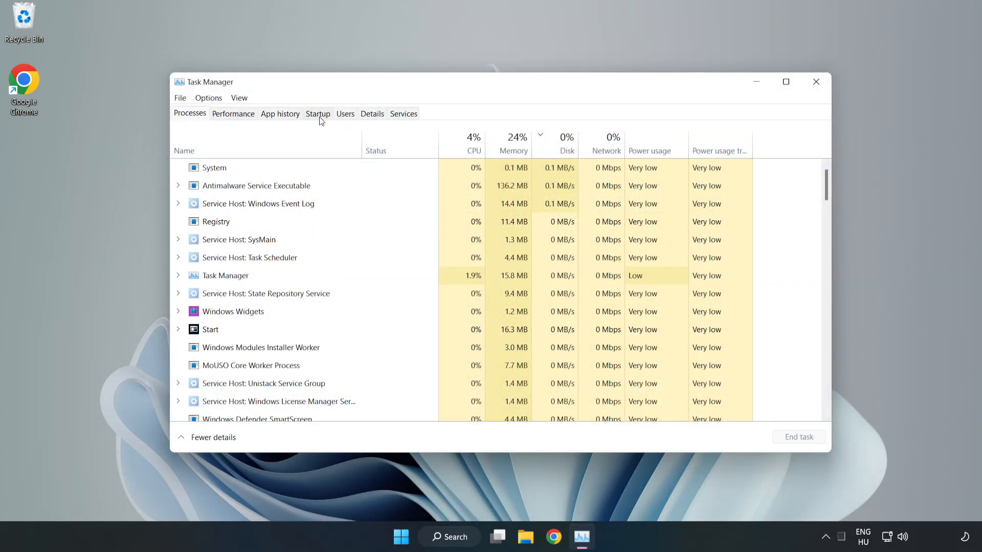
left_click(318, 113)
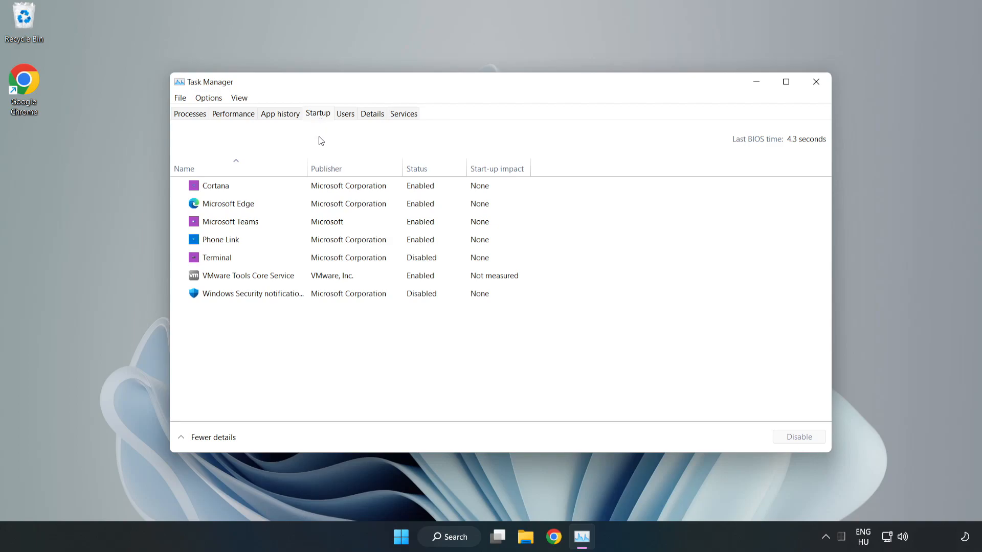
left_click(215, 186)
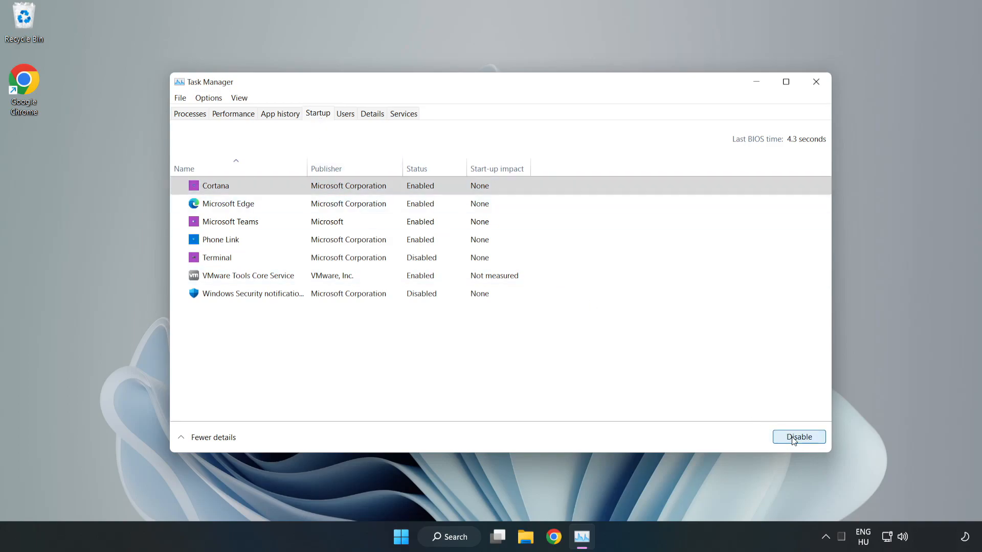
left_click(798, 437)
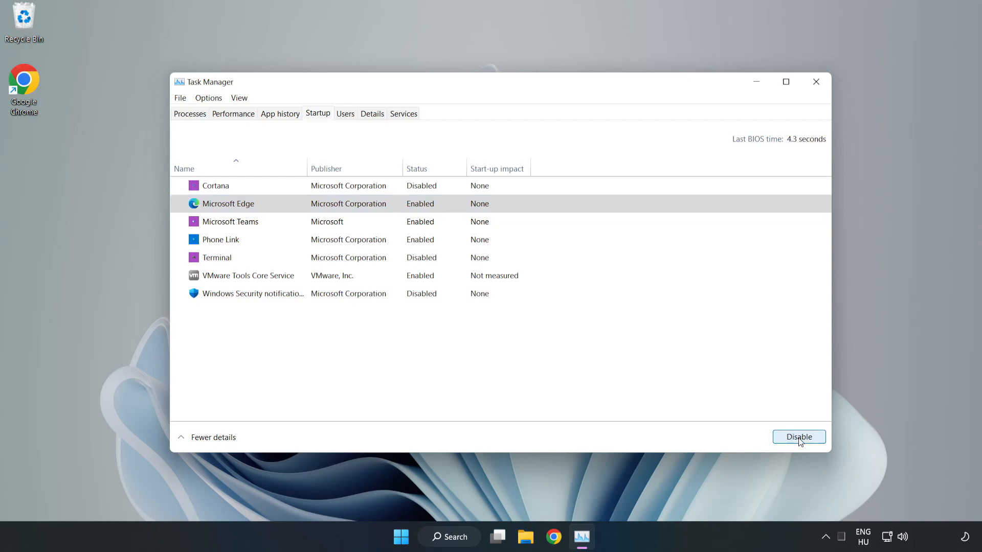
left_click(798, 437)
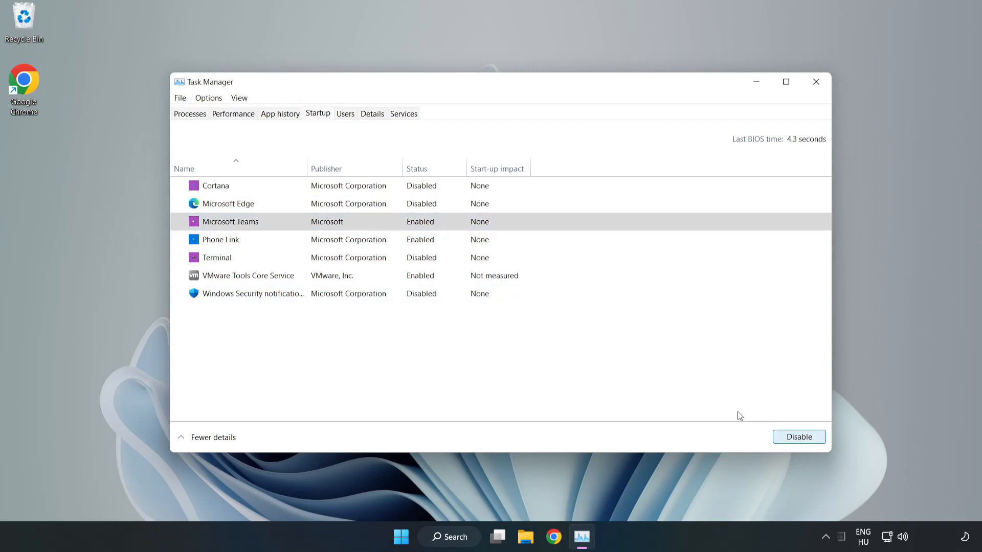
left_click(799, 436)
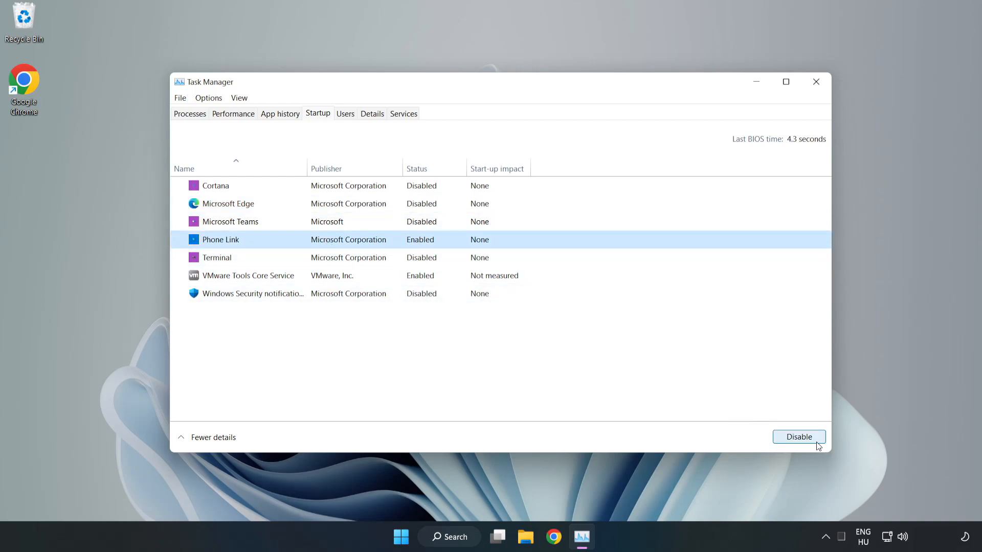
left_click(798, 436)
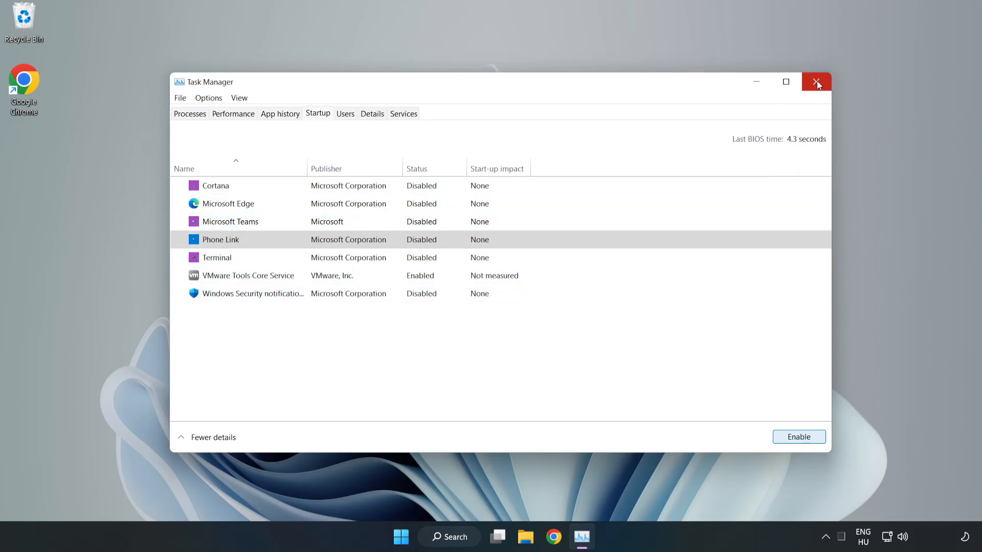
left_click(816, 82)
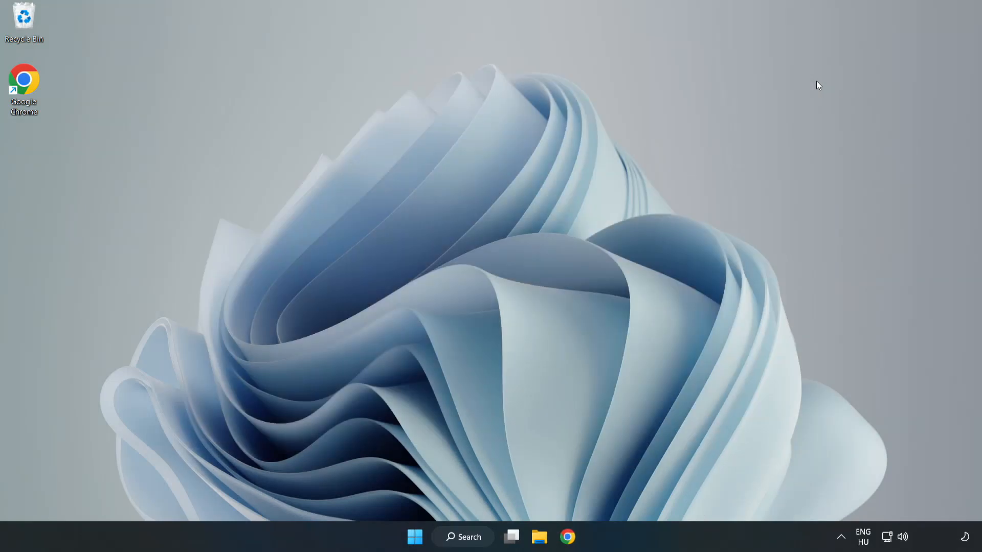
- Search Windows for 'security' to bring up Windows Security
left_click(463, 537)
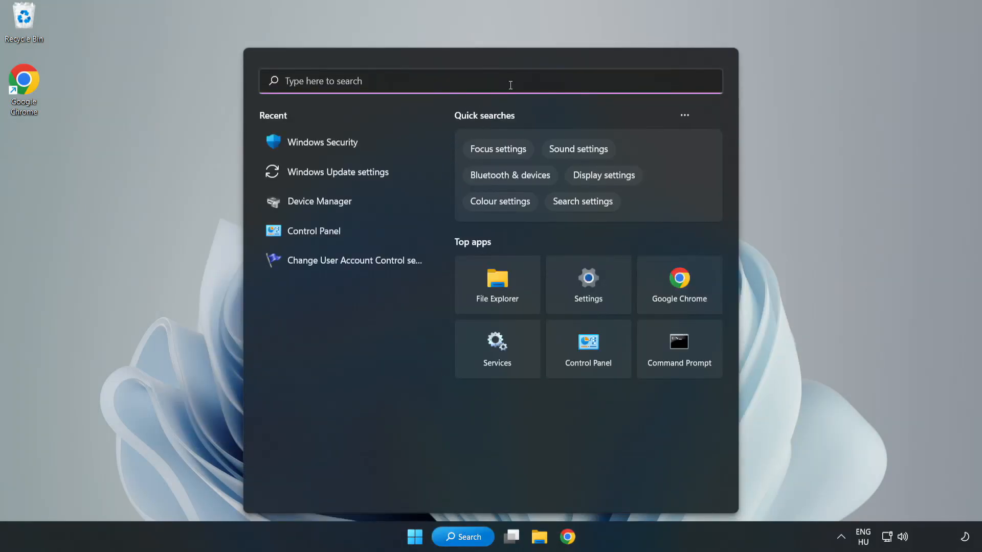
type("sec")
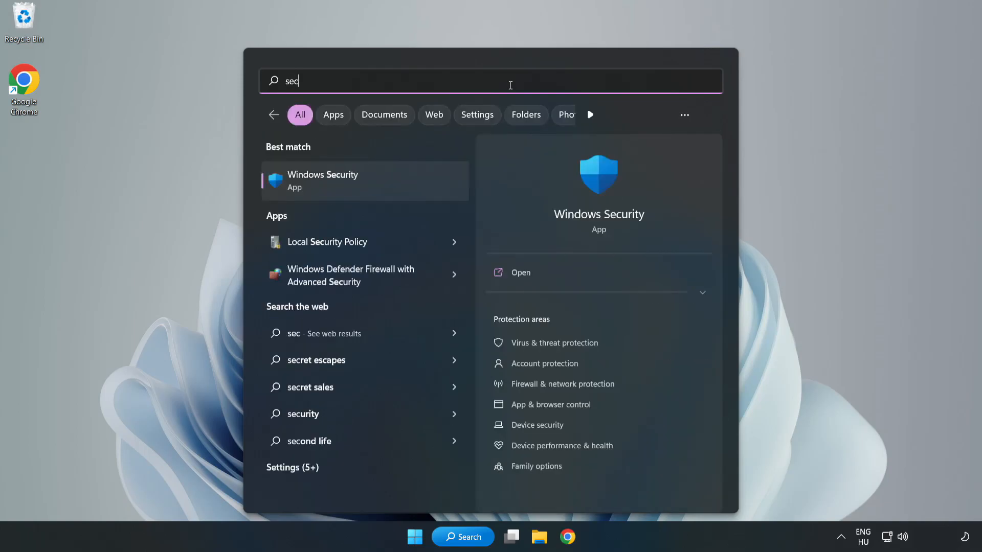
type("urity")
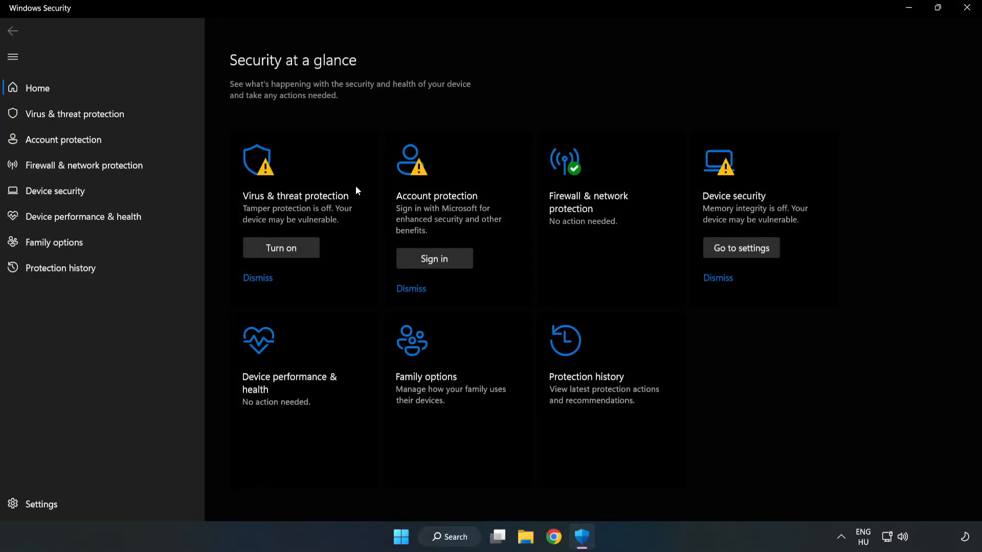
mouse_move(73, 113)
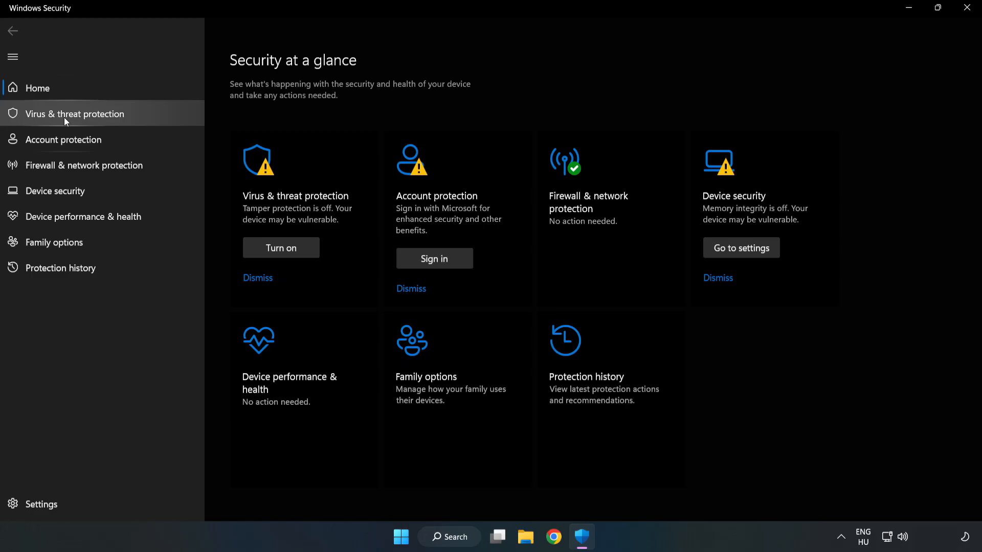
- Open the Virus & threat protection settings and scroll down toward Exclusions
left_click(74, 114)
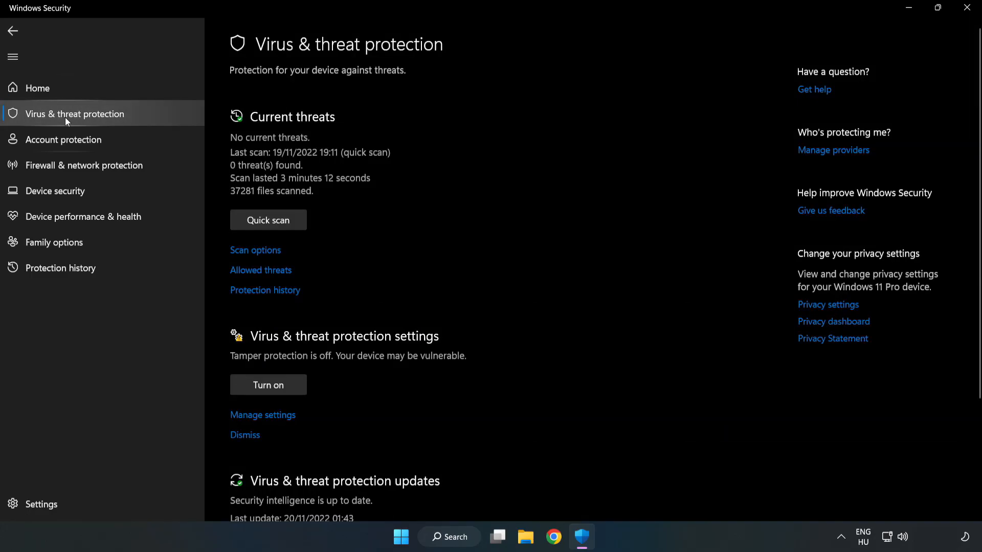
scroll("down", 3)
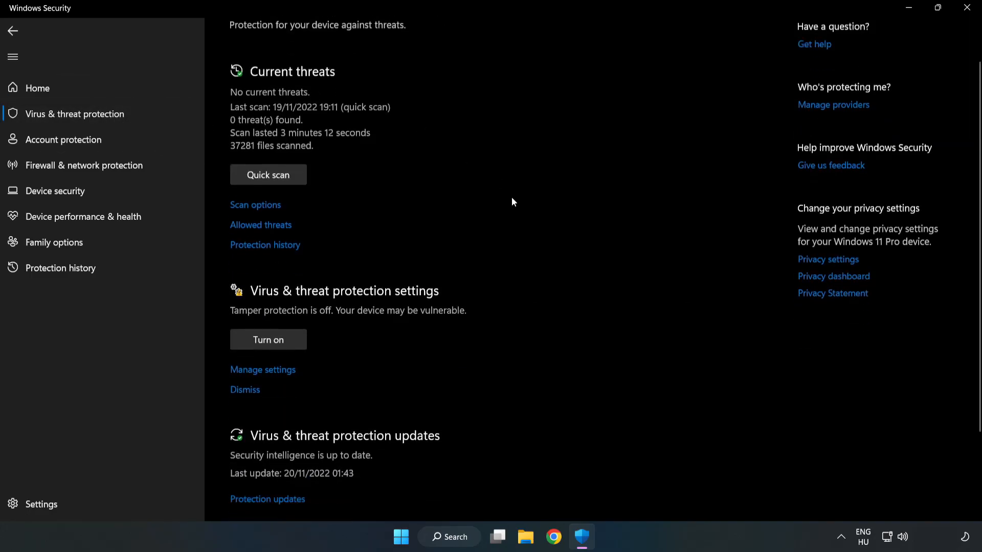
scroll("down", 3)
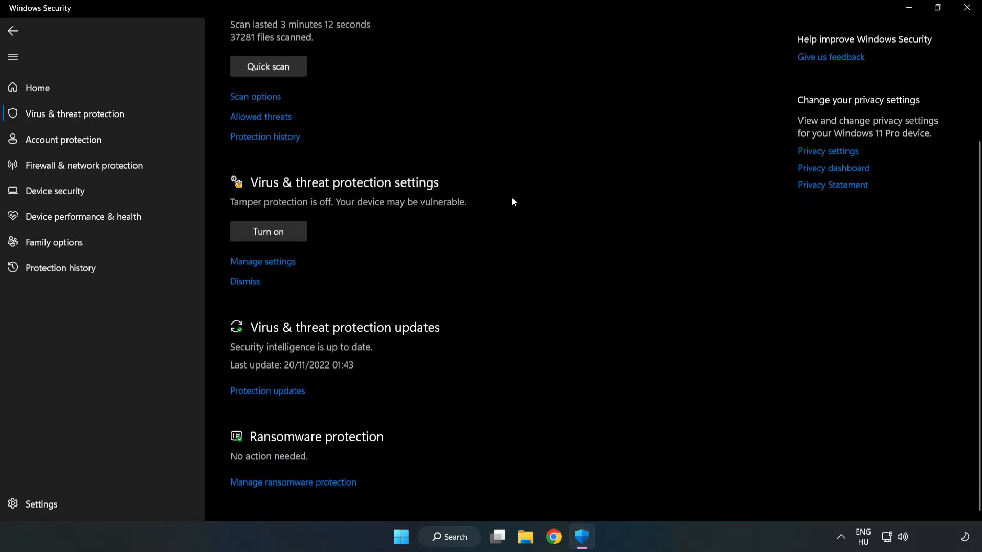
mouse_move(253, 262)
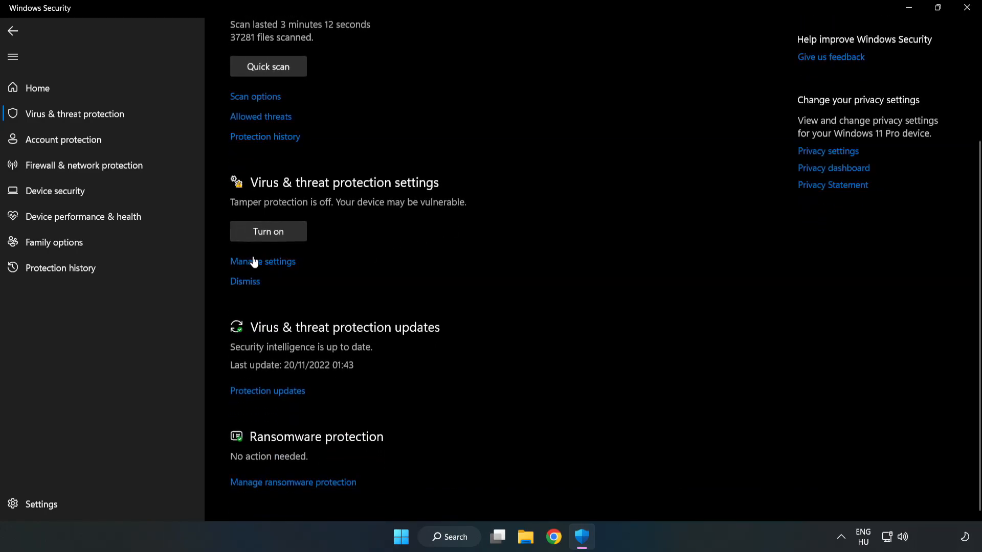
scroll("up", 3)
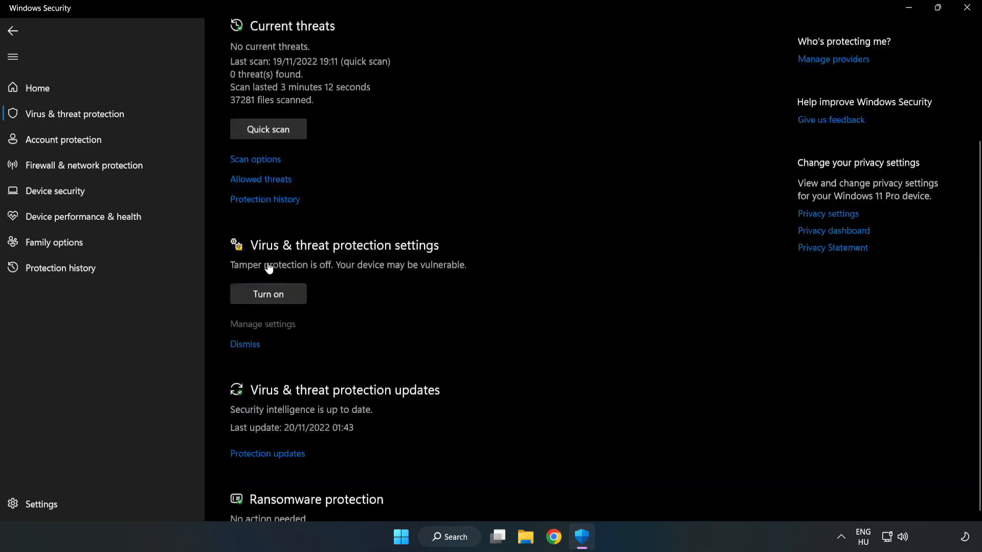
left_click(262, 324)
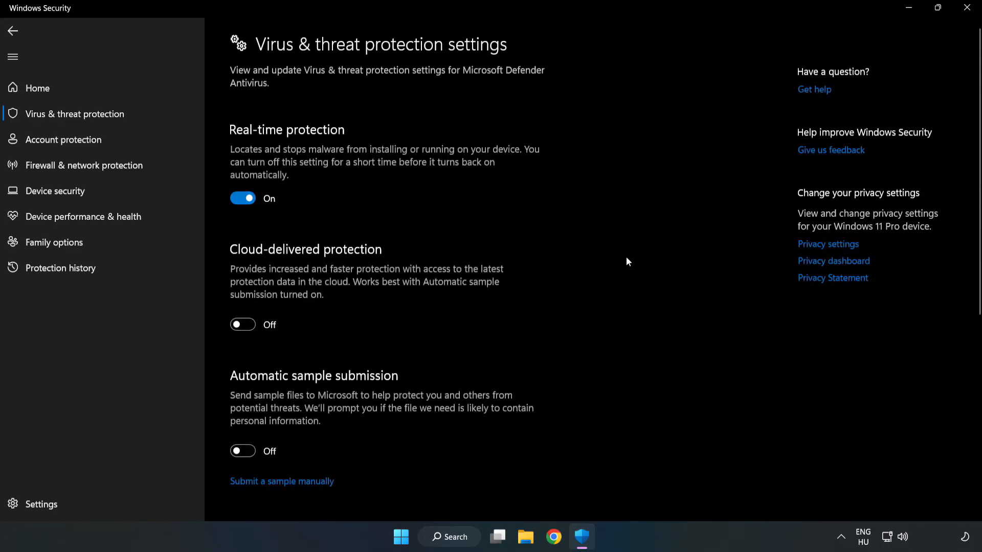
scroll("down", 3)
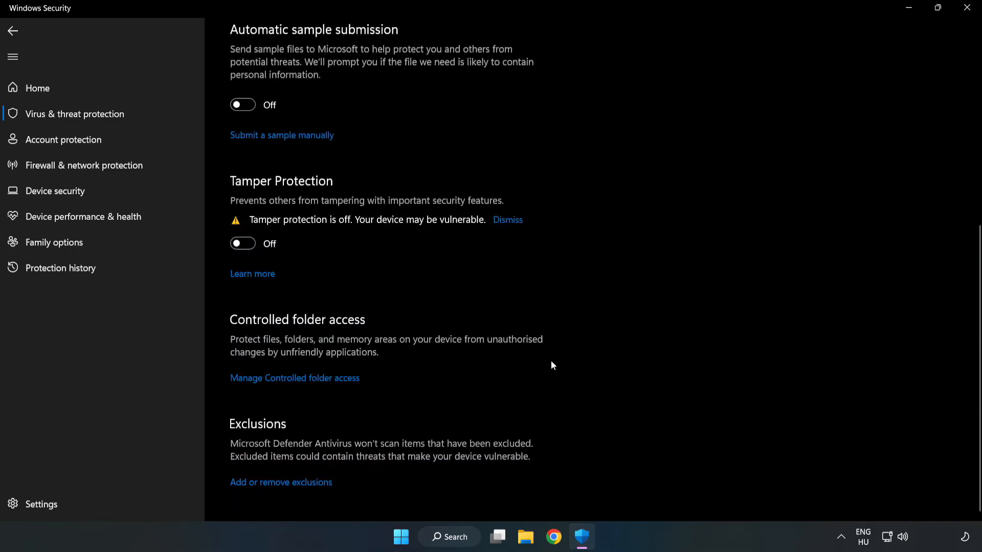
mouse_move(281, 482)
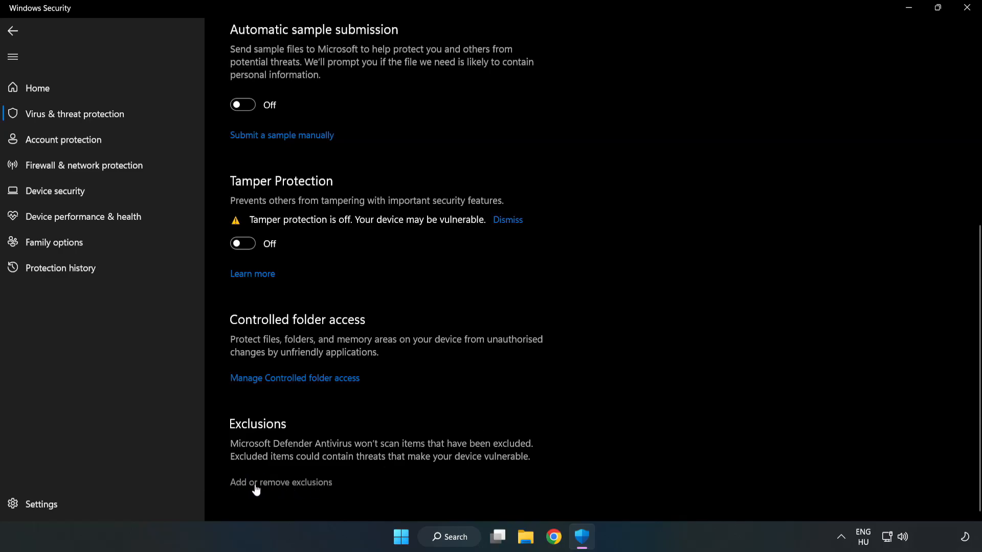
- Exclude the shortcut in C:\Program Files (x86)\NOT WORKING APP, then close Windows Security
left_click(281, 482)
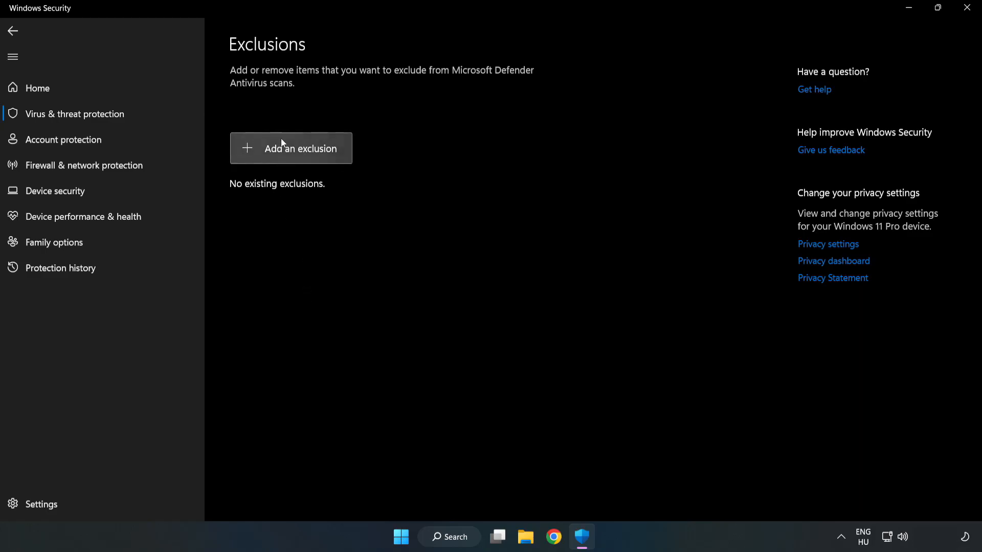
left_click(290, 149)
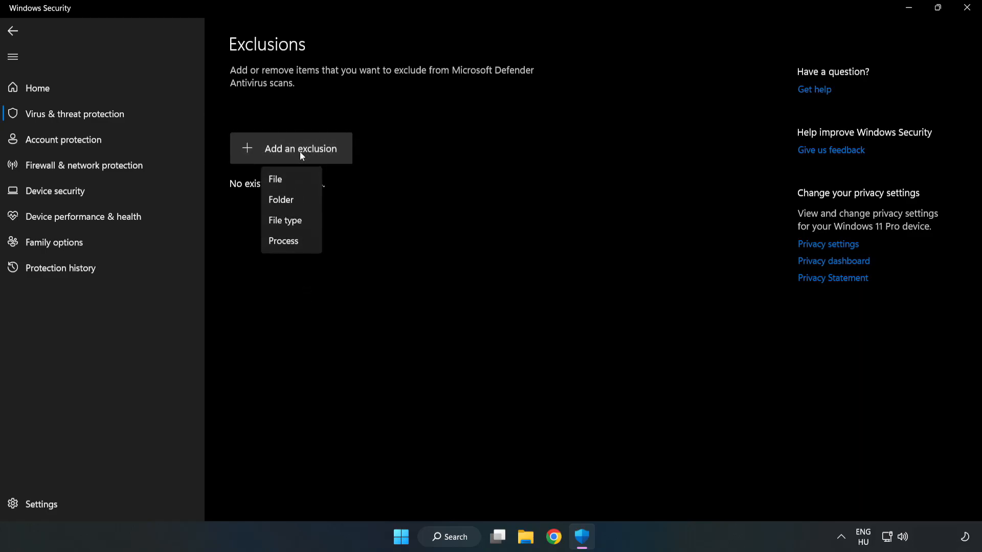
mouse_move(276, 180)
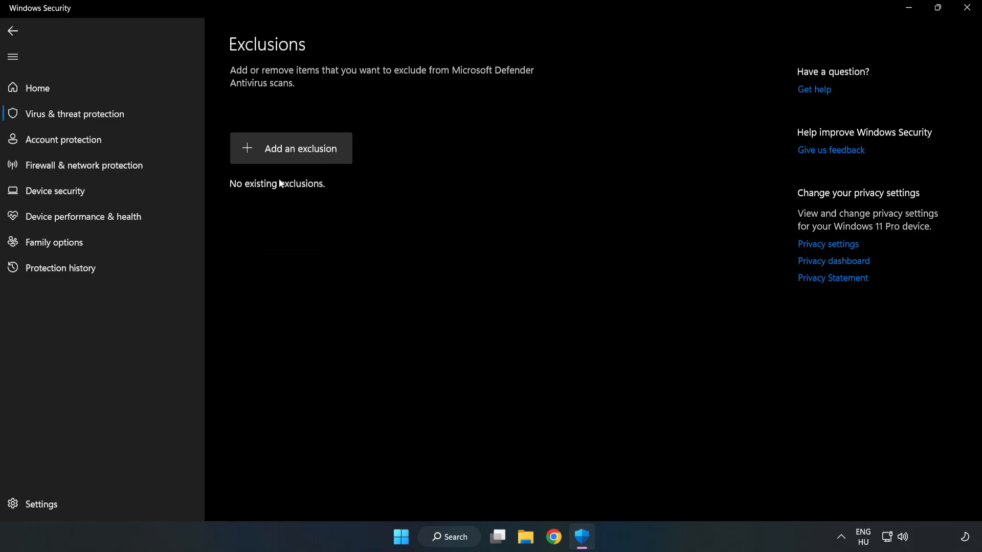
left_click(290, 148)
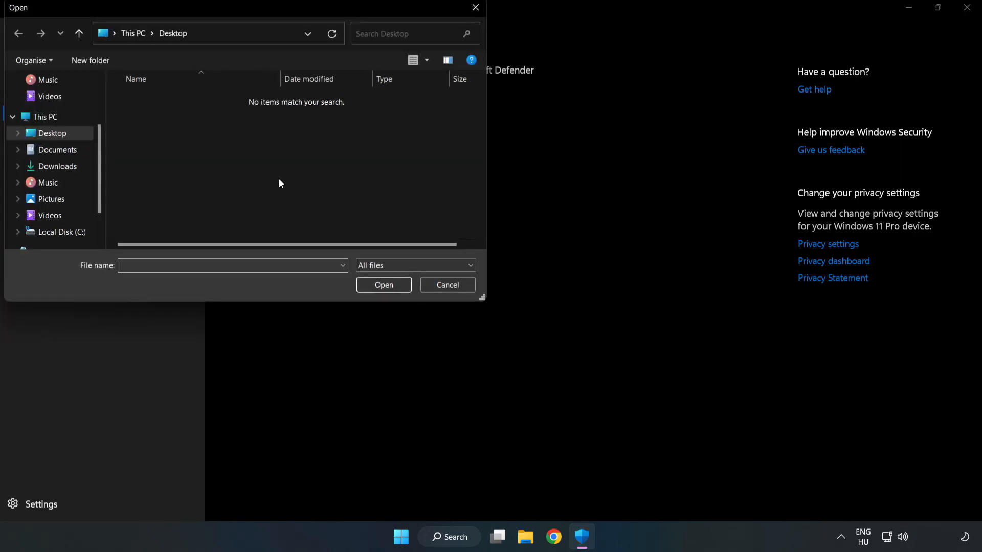
mouse_move(270, 104)
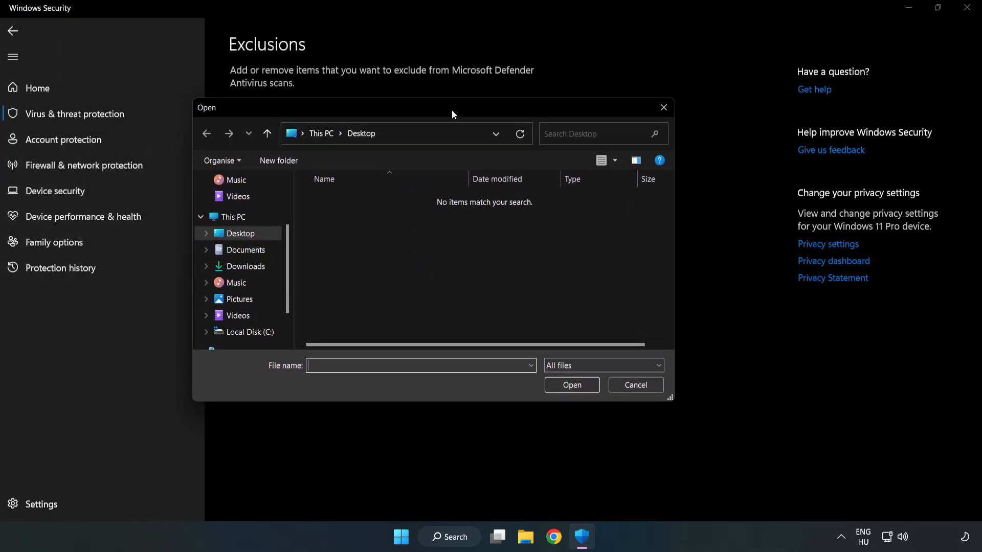
left_click(251, 332)
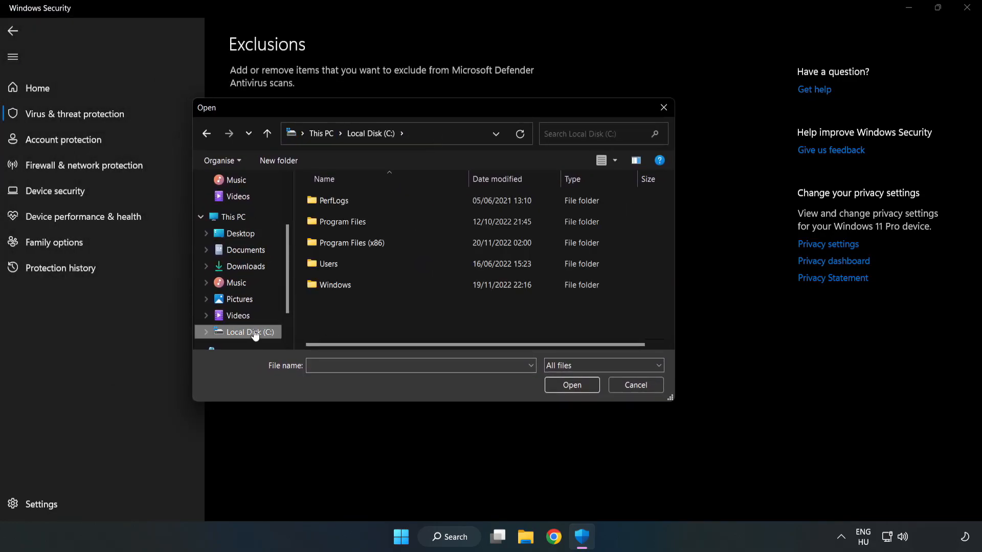
double_click(351, 243)
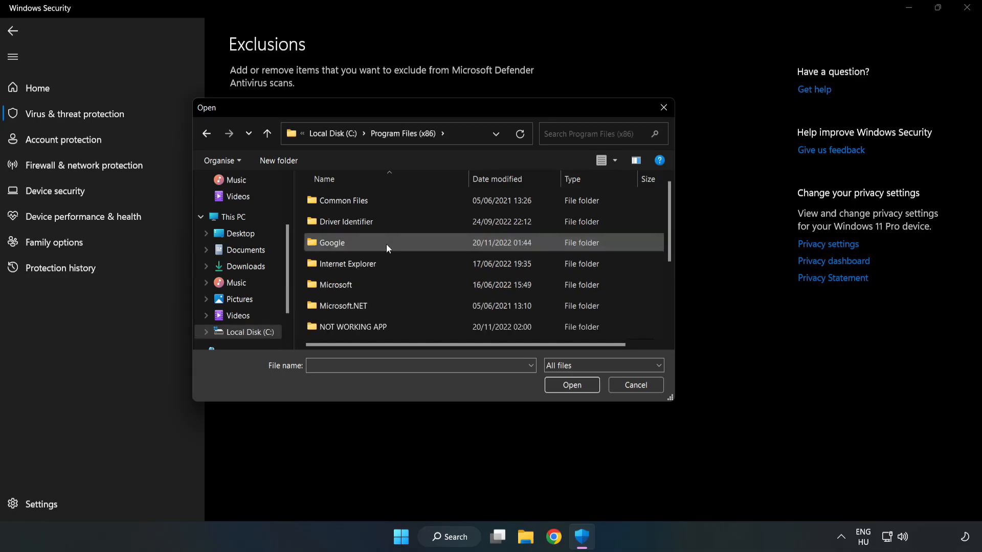
double_click(353, 326)
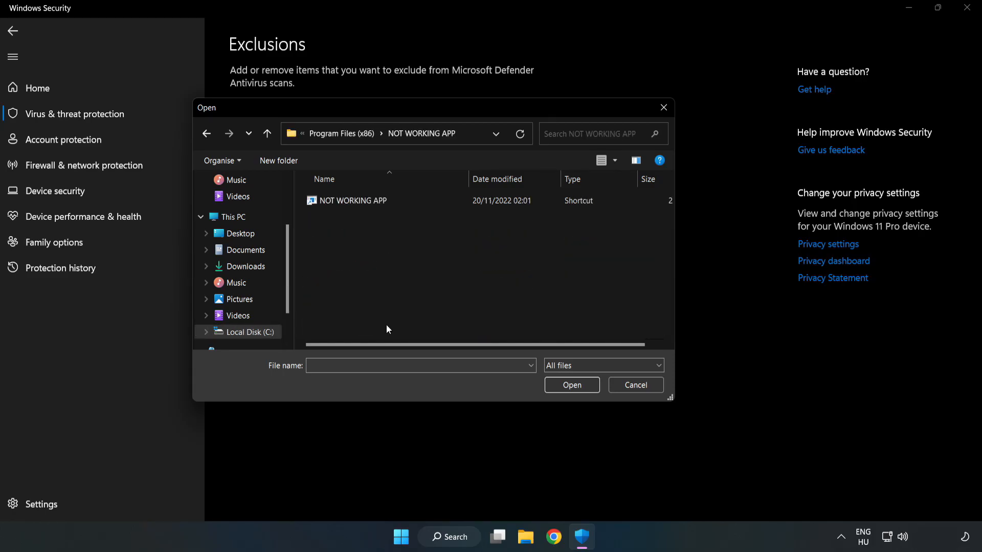
left_click(352, 200)
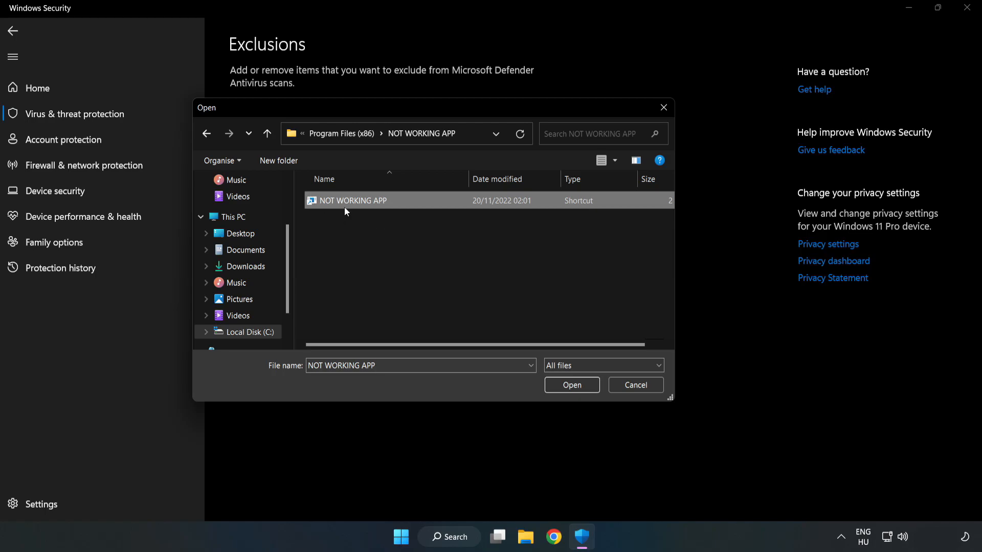
mouse_move(571, 385)
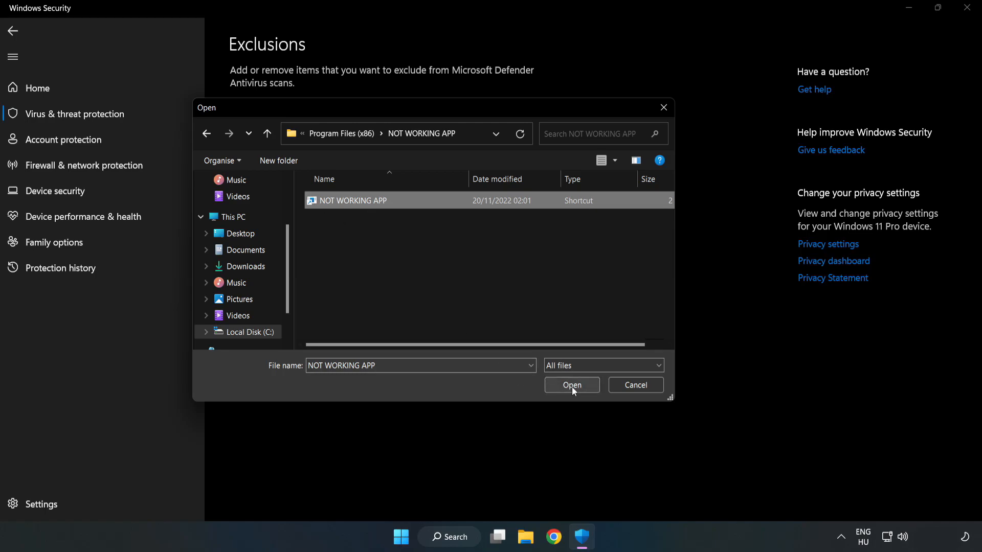
left_click(571, 385)
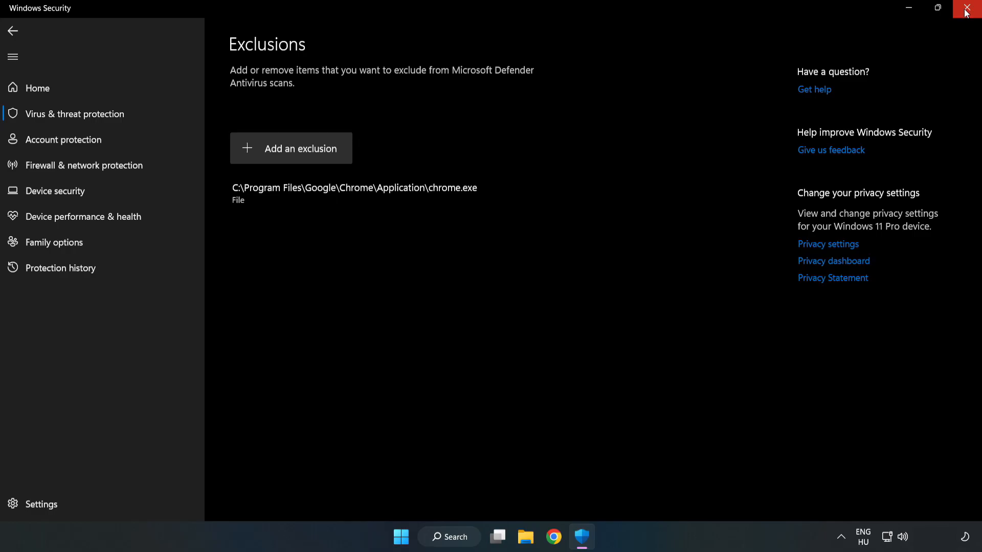
mouse_move(966, 9)
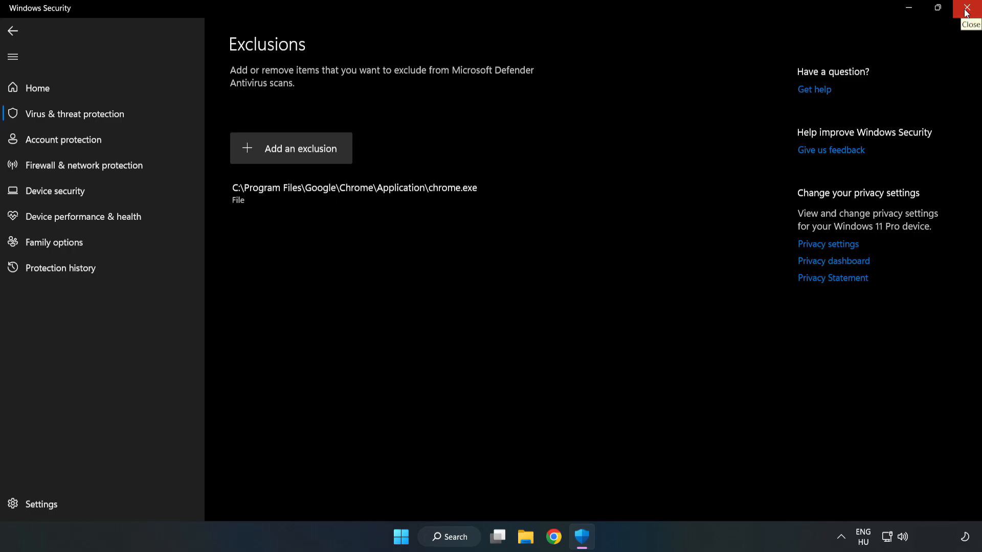
left_click(970, 8)
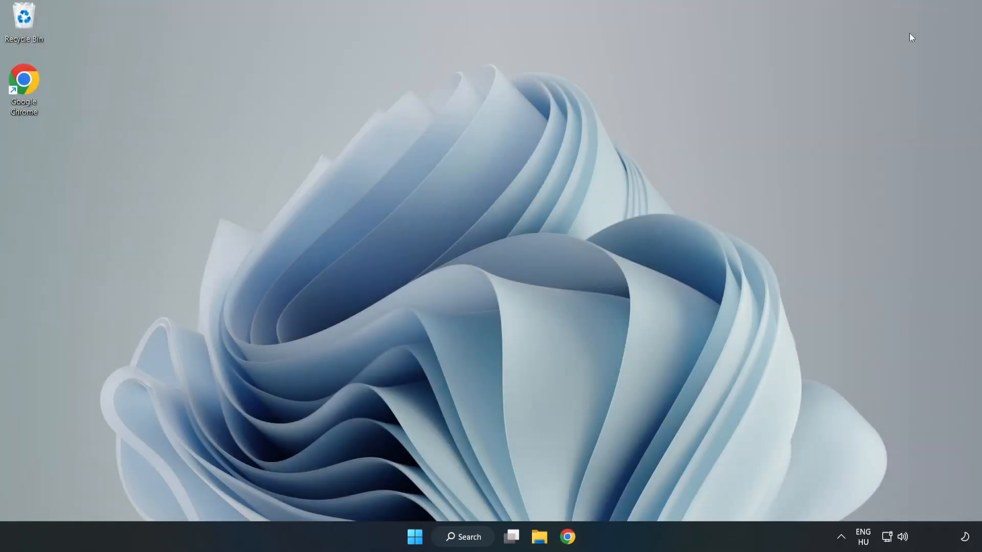
mouse_move(499, 277)
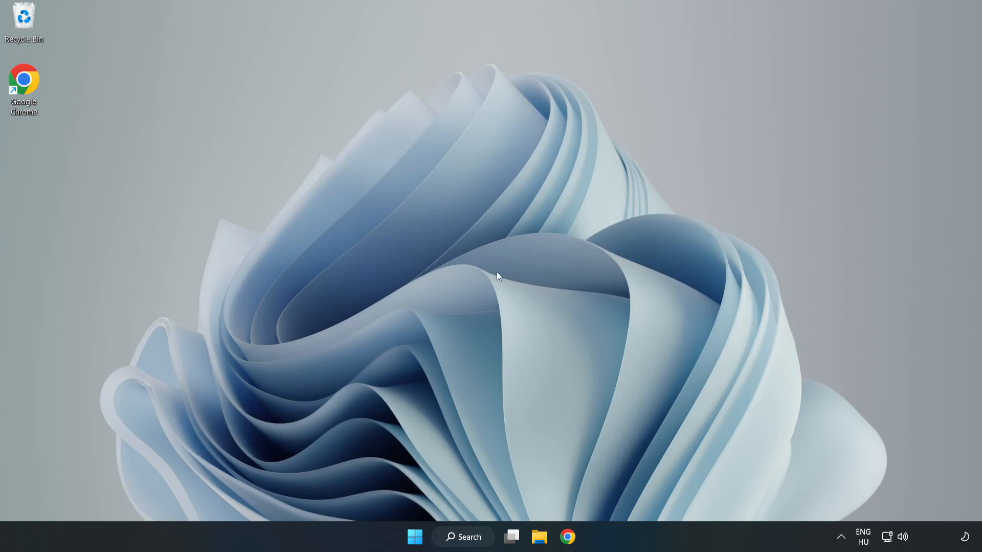
mouse_move(414, 536)
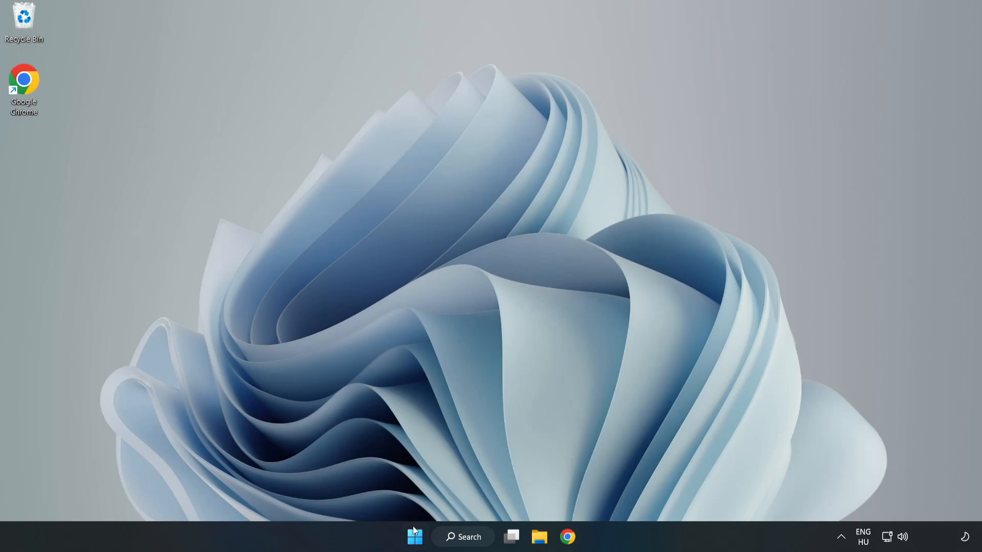
- Show the Start menu's power options, including Restart
left_click(414, 537)
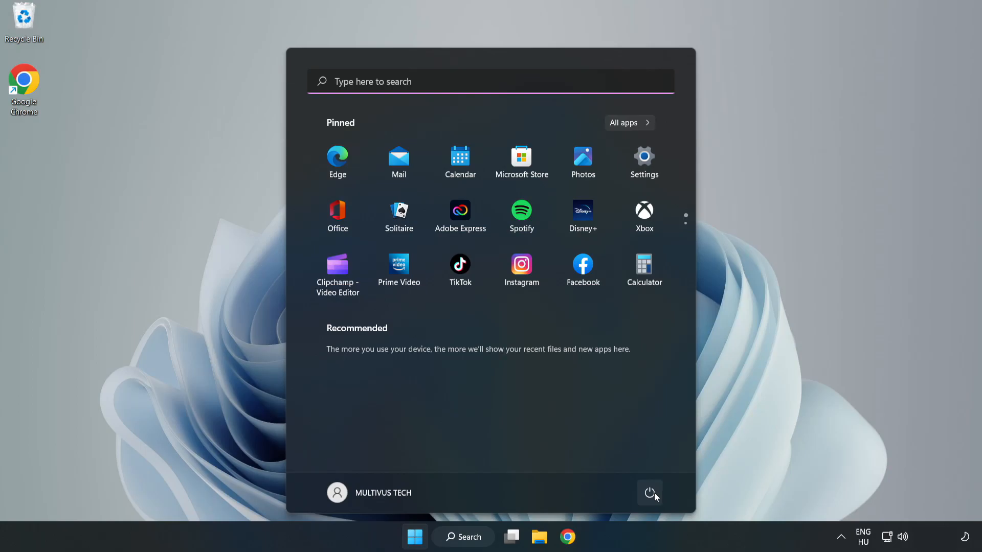
left_click(650, 493)
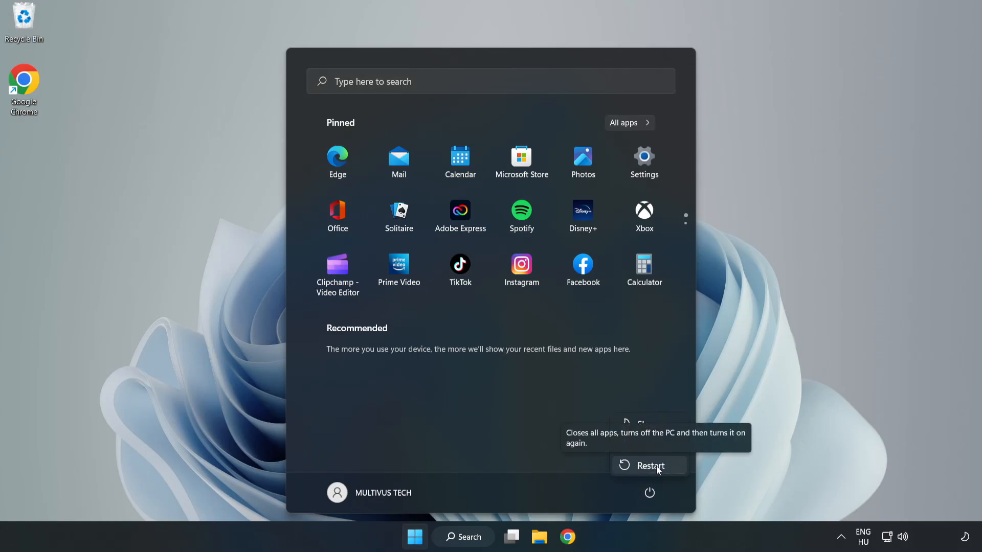